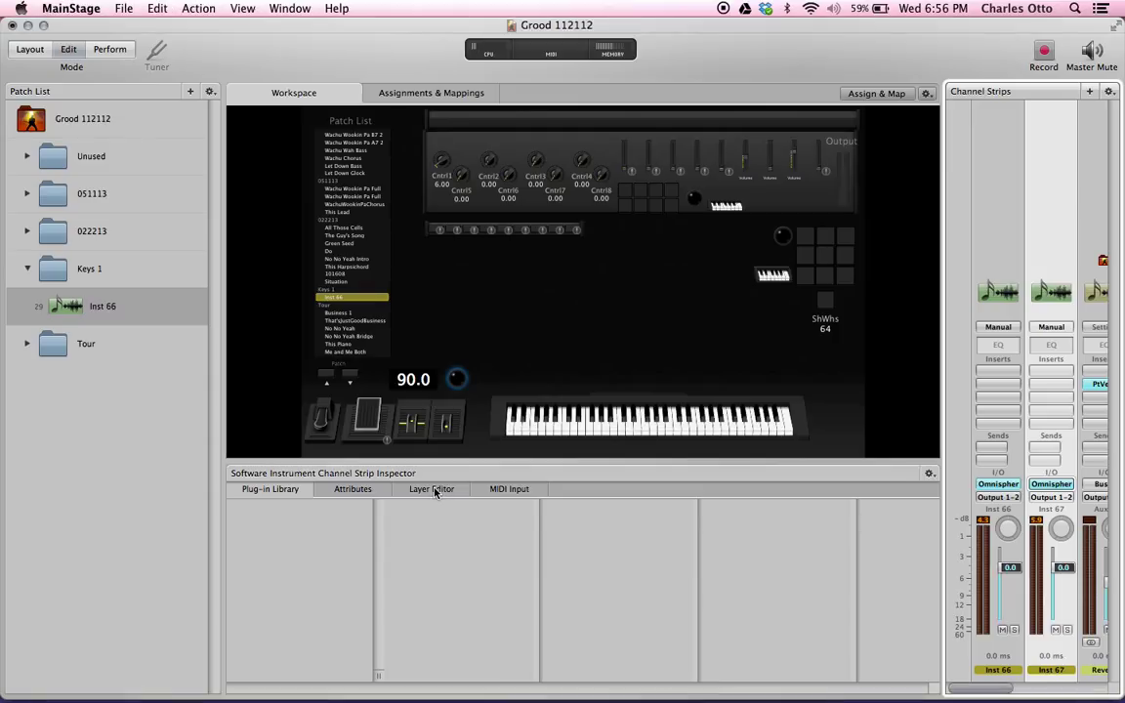
mouse_move(441, 493)
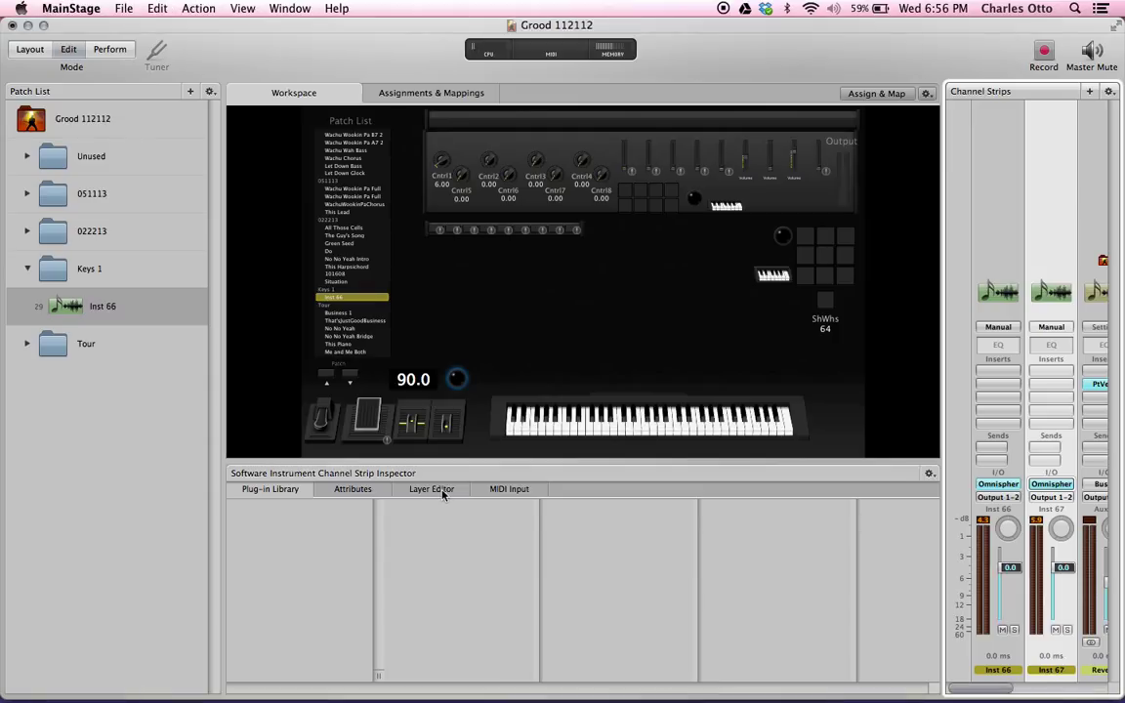
mouse_move(434, 493)
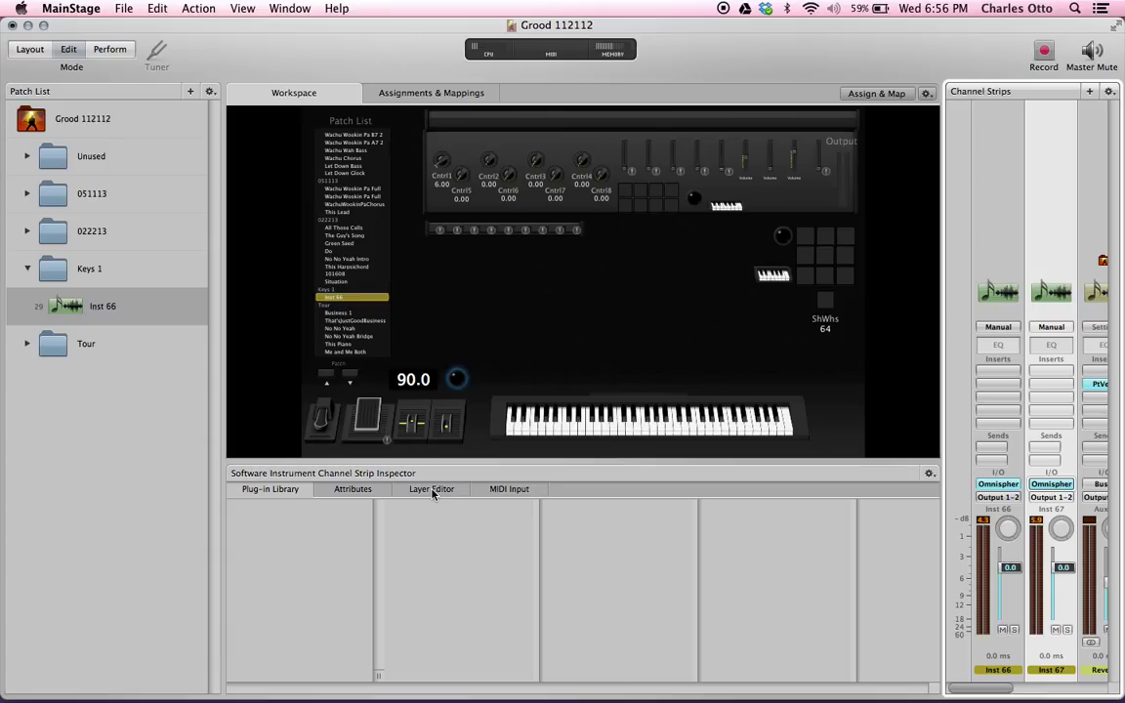
Open the Layer Editor to show the key ranges of Inst 66 and Inst 67
click(430, 488)
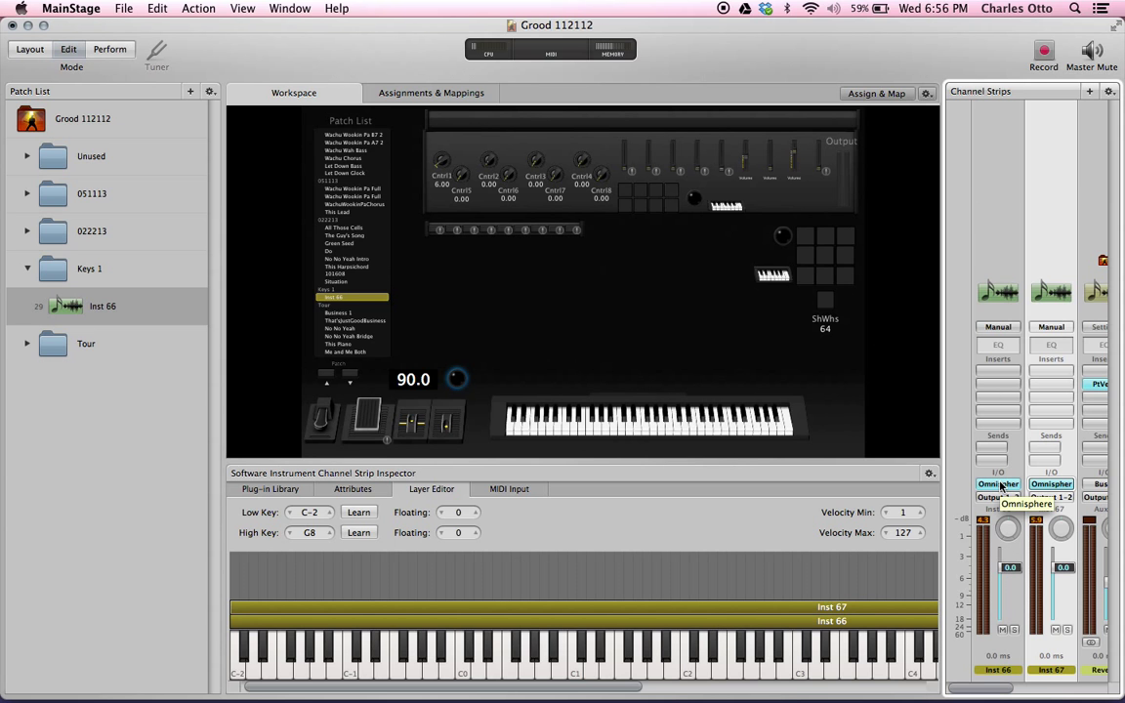
Re-save Inst 66's Omnisphere sound over the existing Tutorial Bass patch file, confirming its tags
click(998, 483)
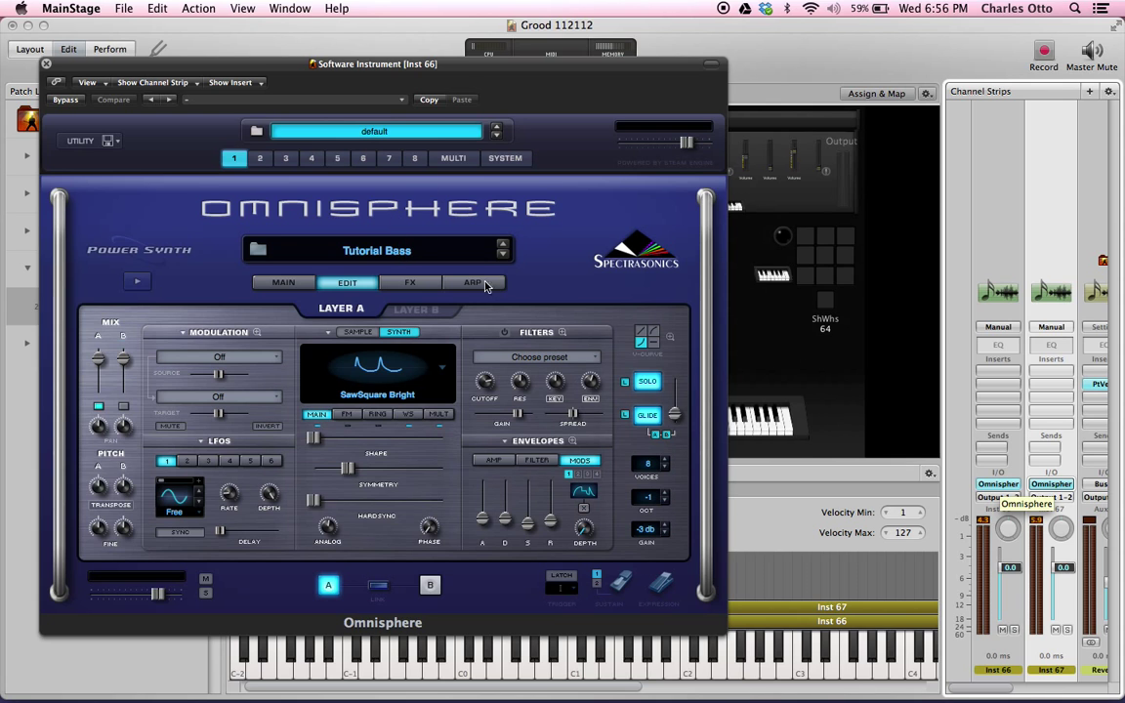
mouse_move(392, 257)
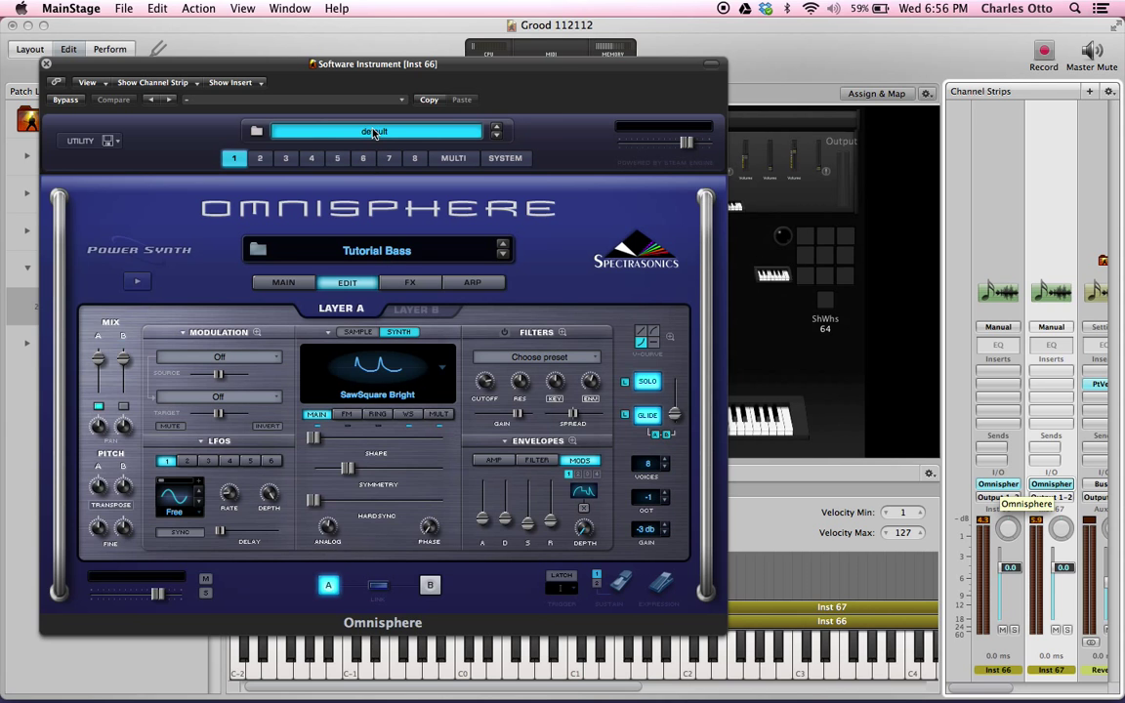
mouse_move(390, 135)
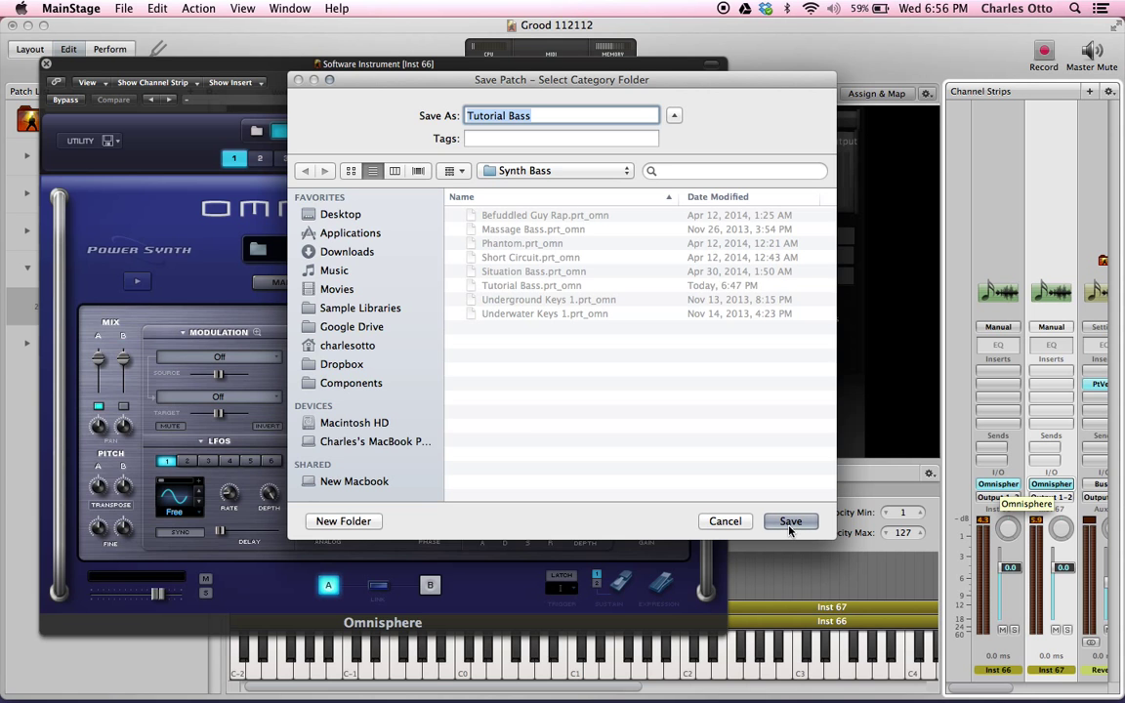
click(789, 520)
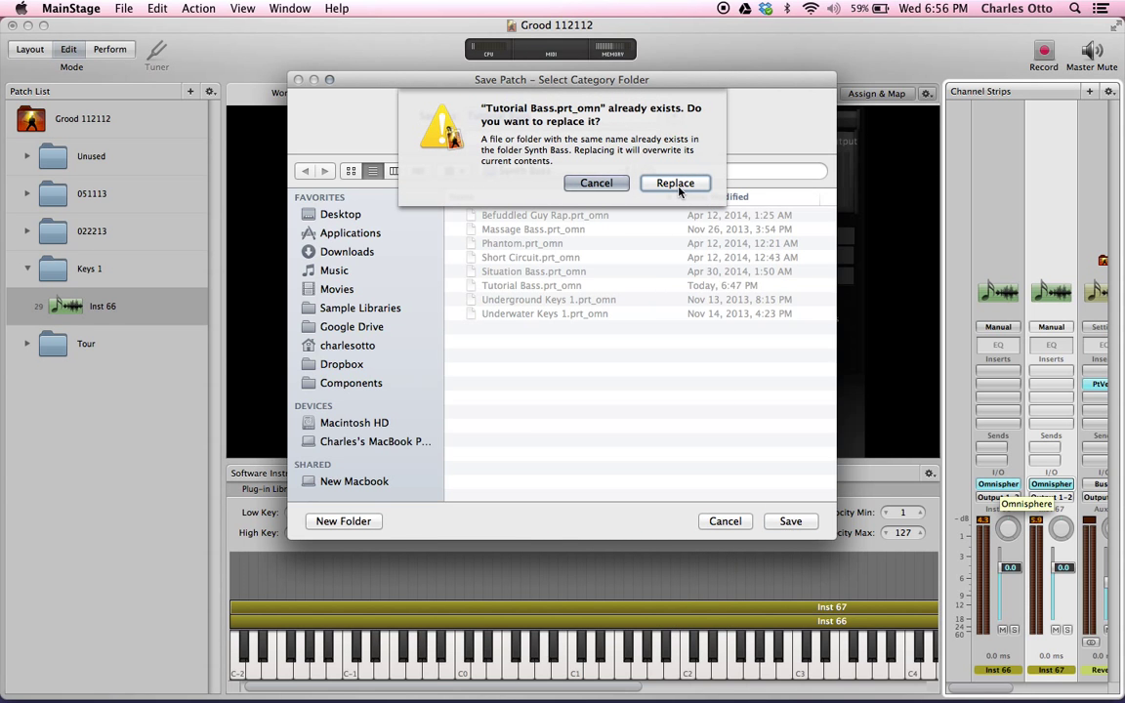
click(675, 183)
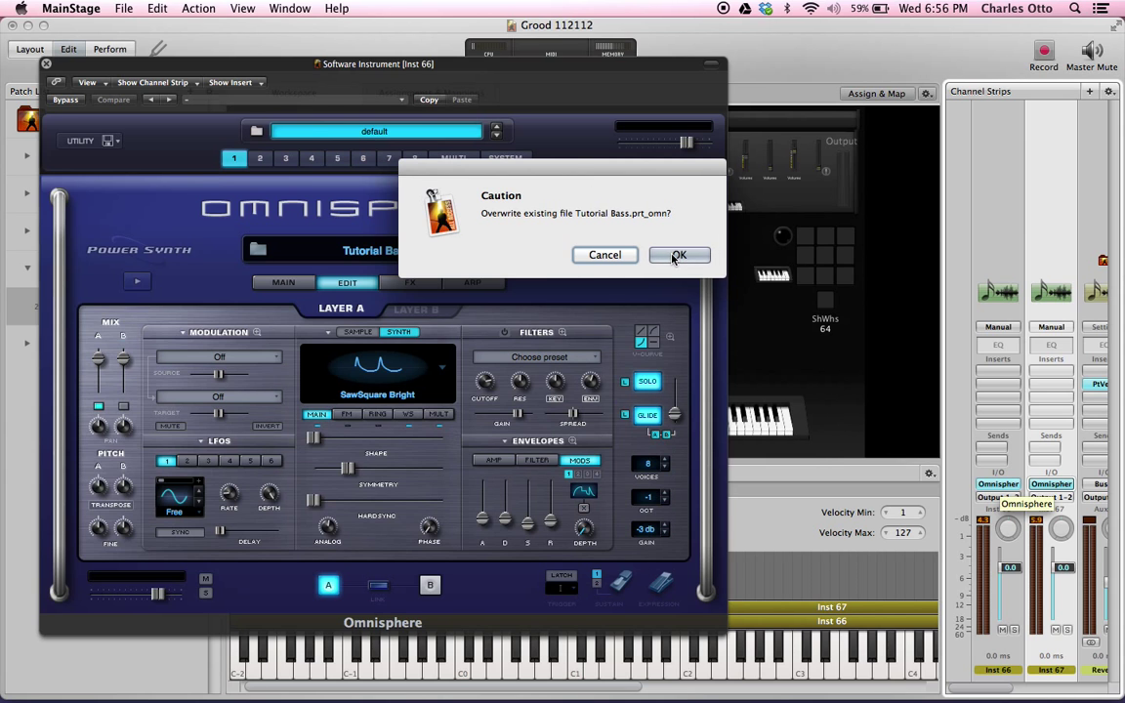
click(679, 254)
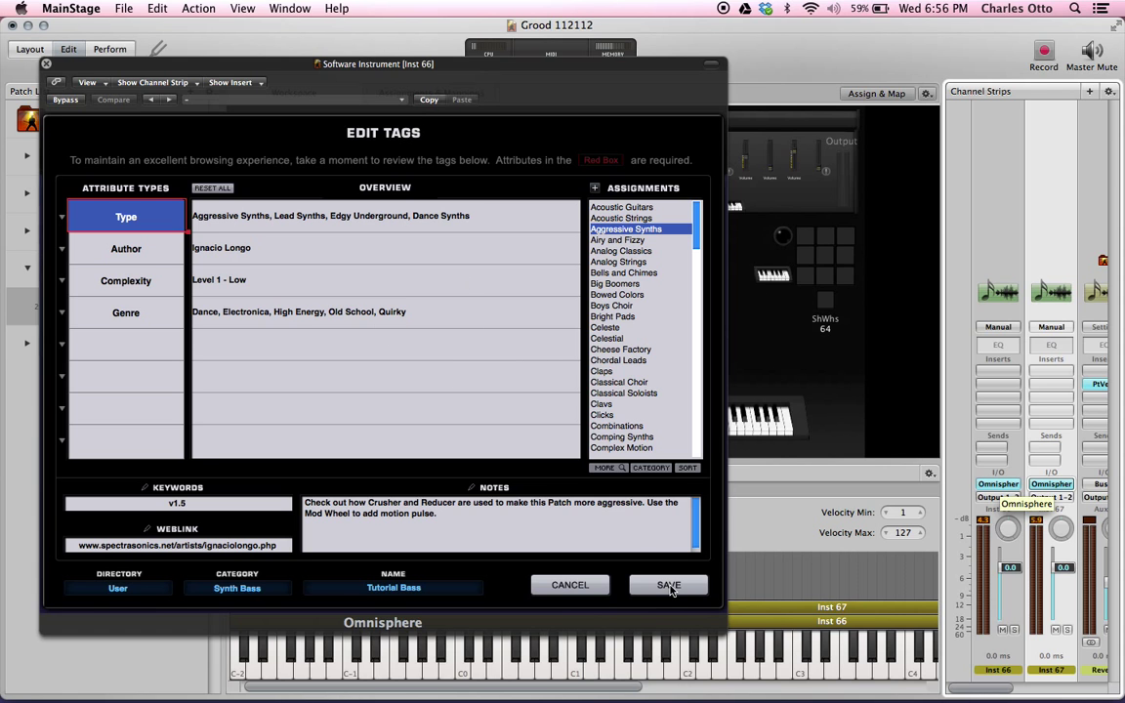
click(667, 585)
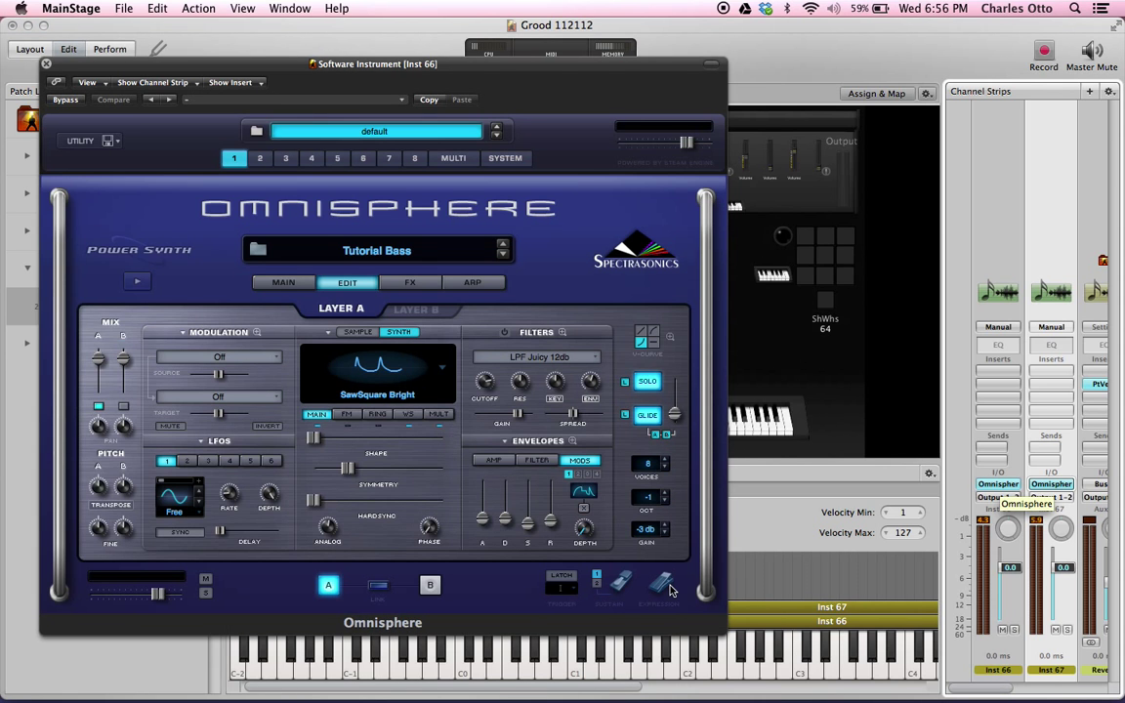
mouse_move(51, 71)
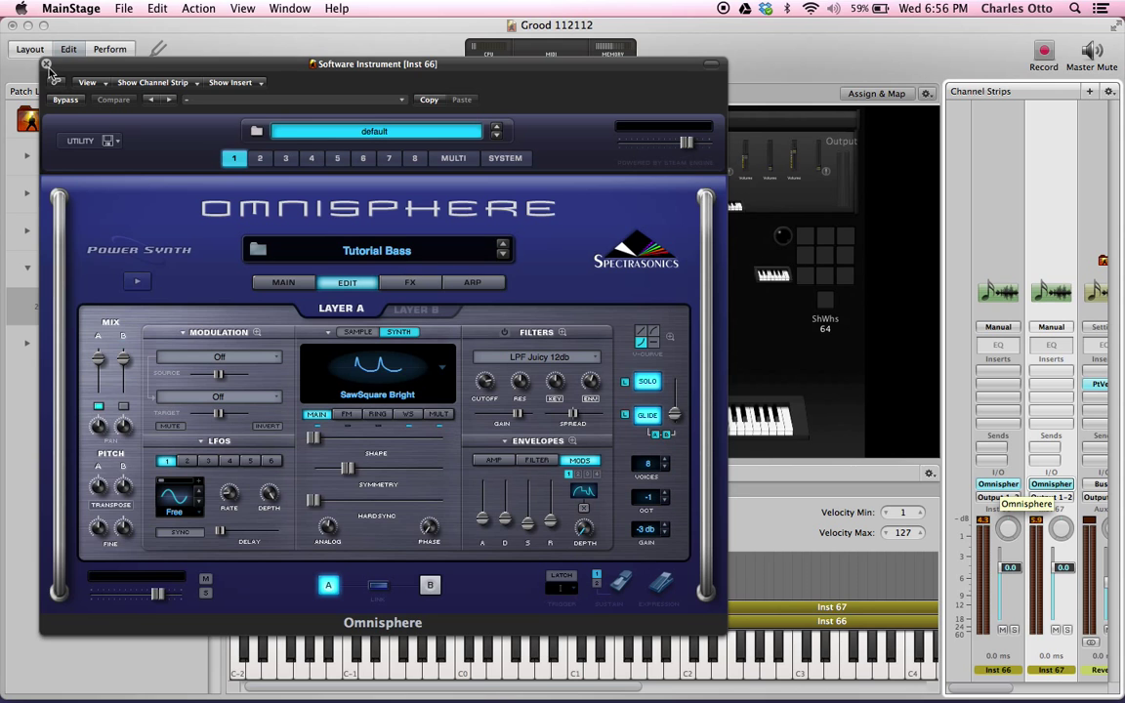
Close Omnisphere and add a new Software Instrument channel strip (Suitcase Bright) to patch Inst 66
click(46, 64)
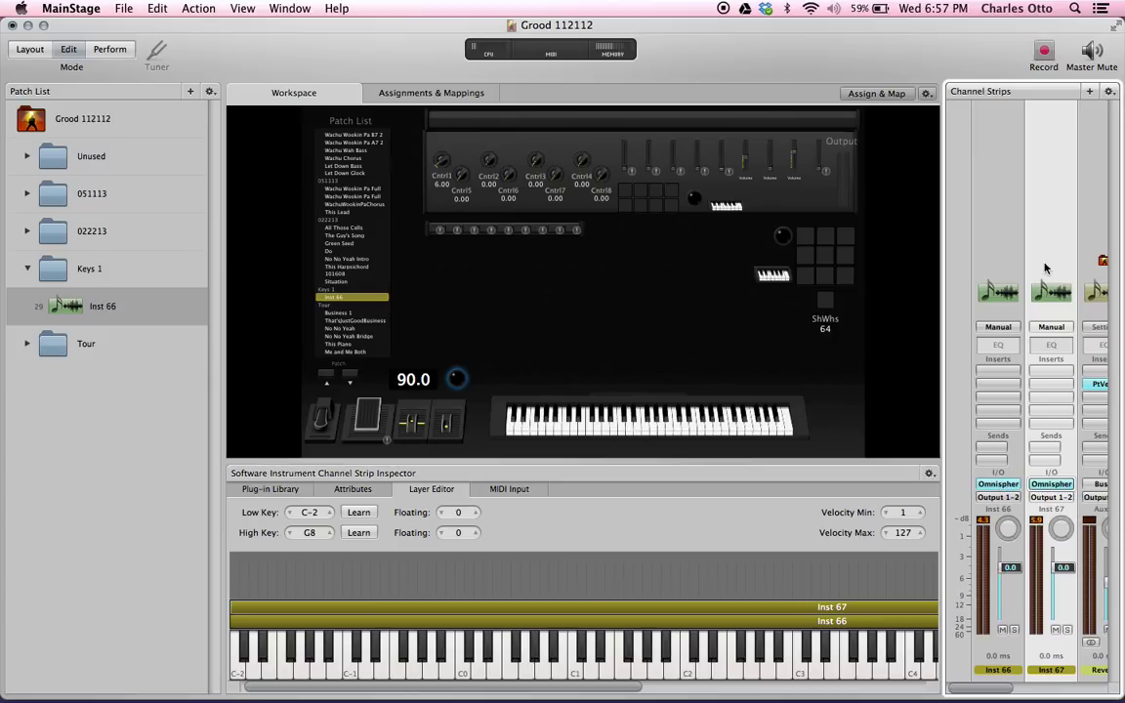
mouse_move(1060, 179)
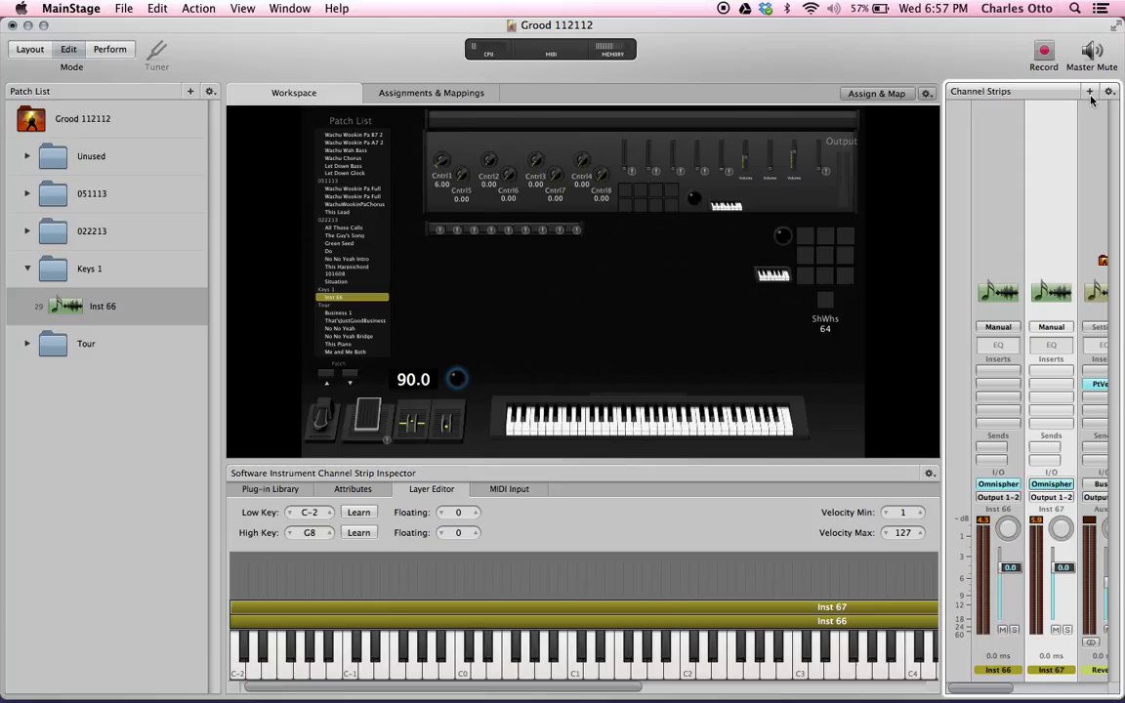
click(1089, 91)
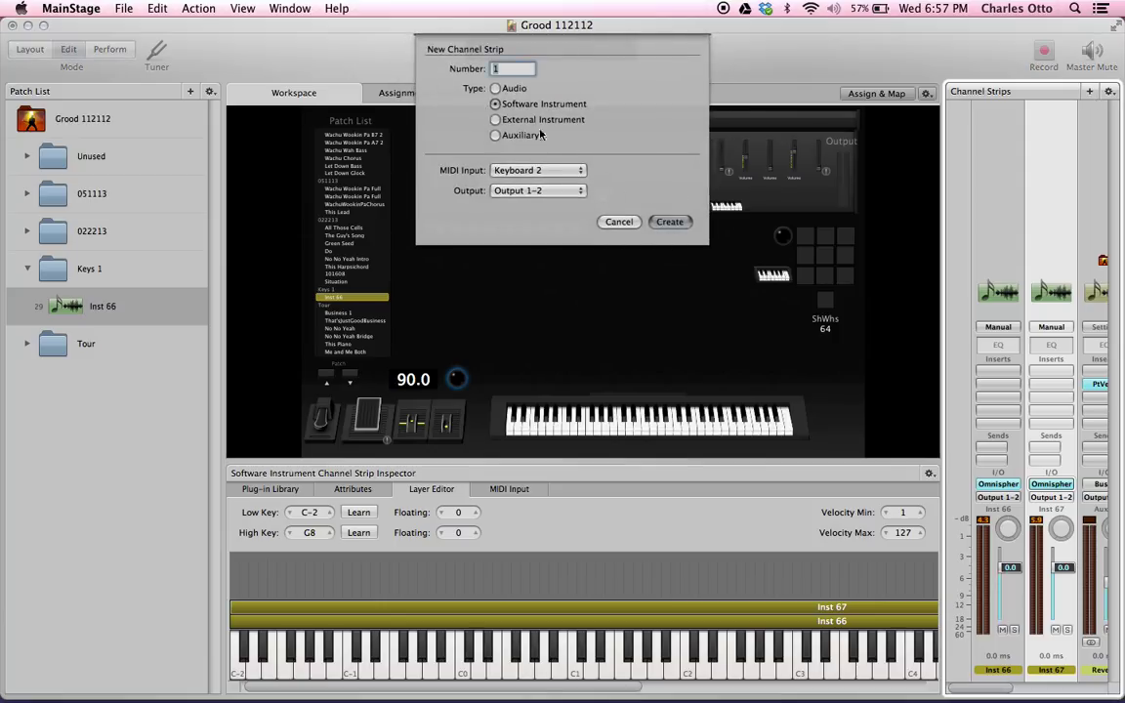
click(669, 222)
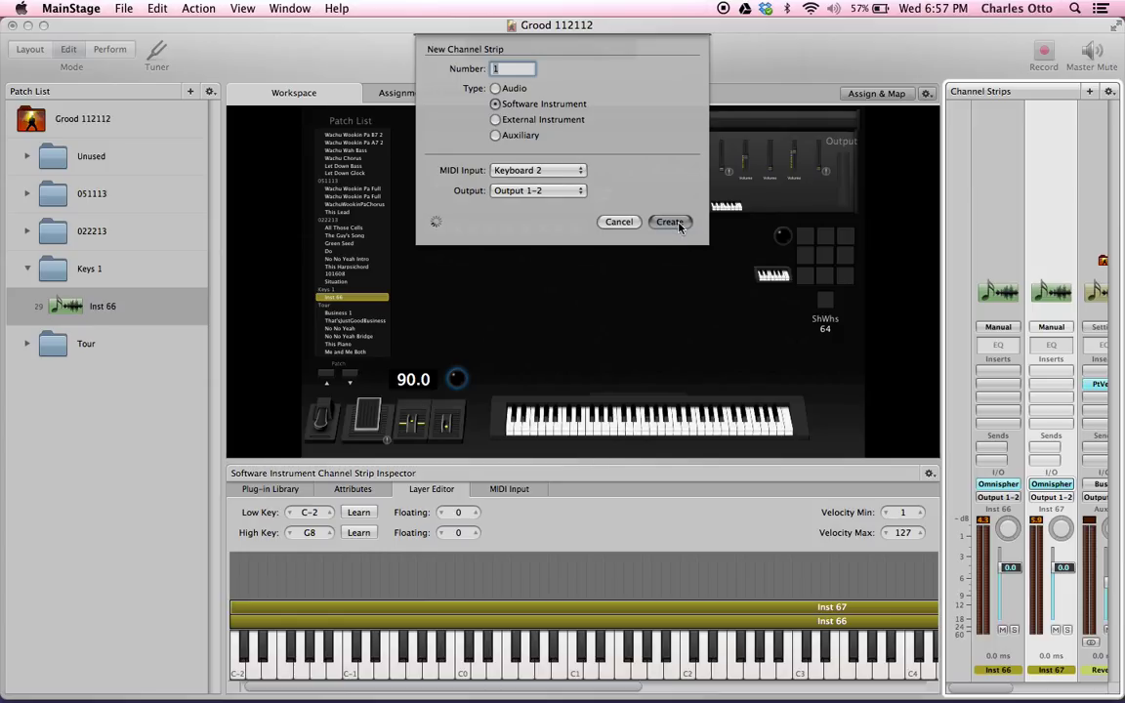
click(670, 222)
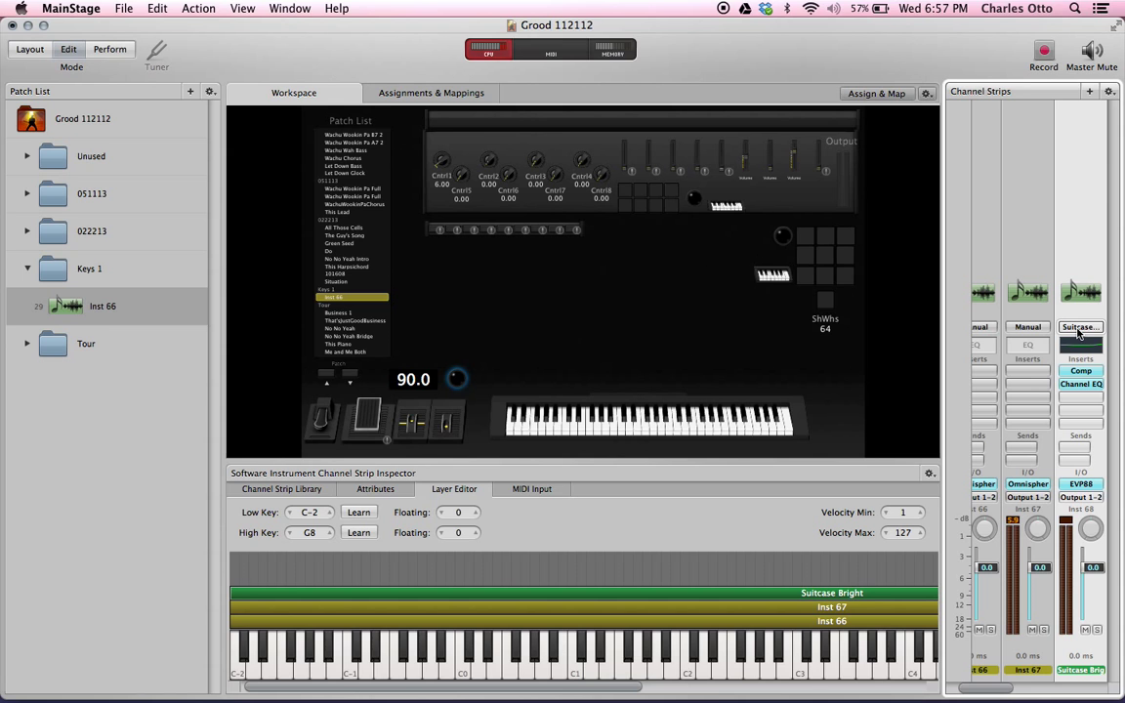
Open the channel strip setting options on the new Suitcase Bright strip
click(1079, 327)
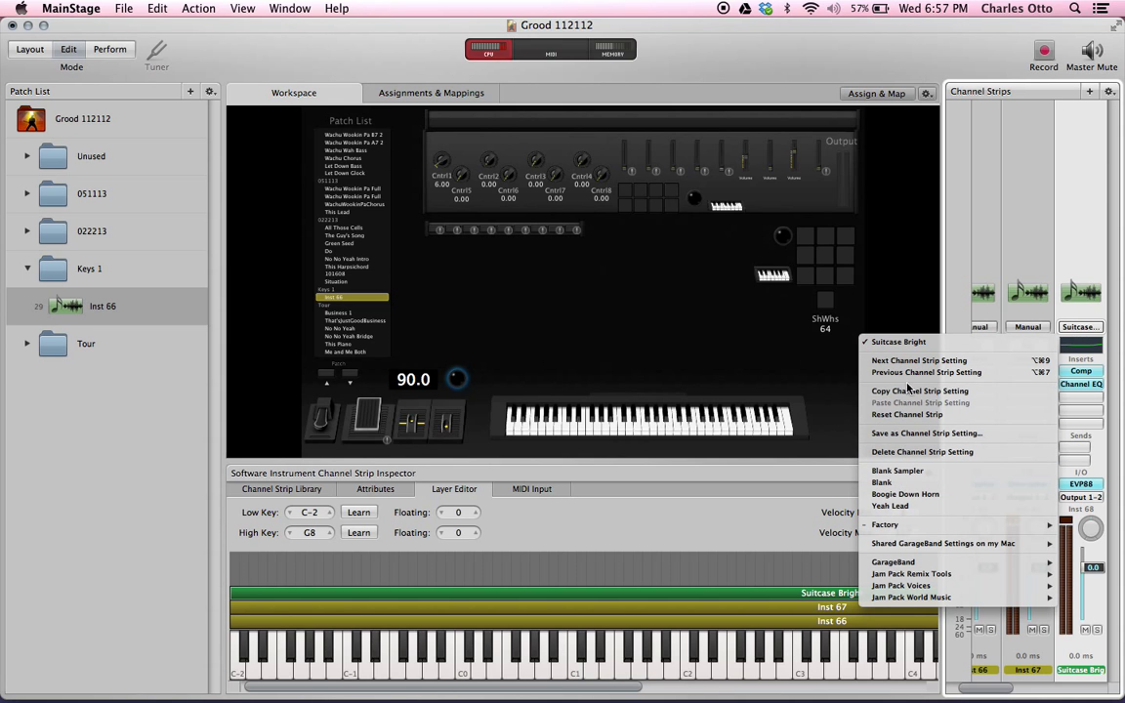
mouse_move(906, 414)
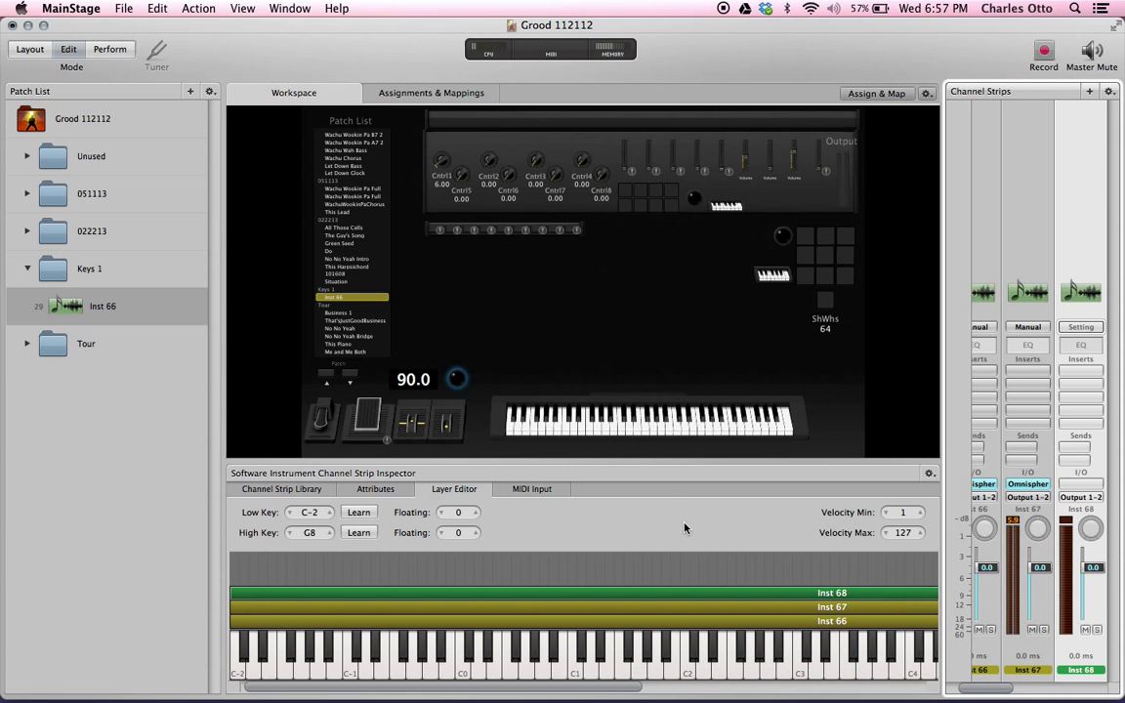
mouse_move(671, 495)
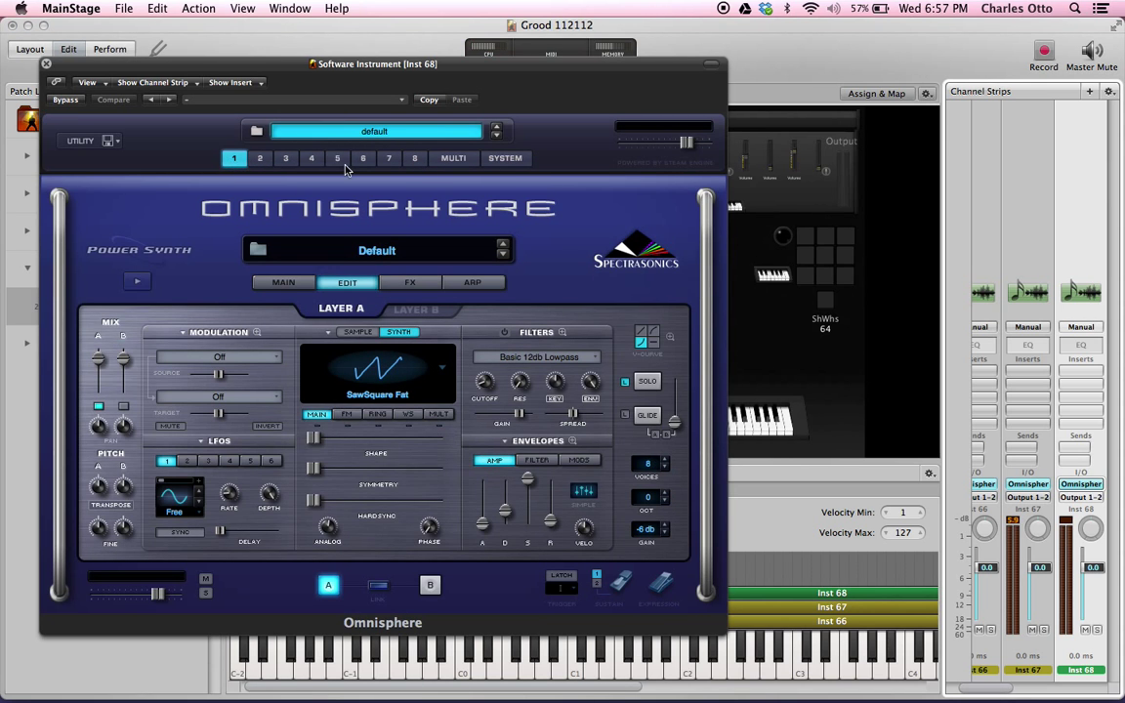
mouse_move(418, 163)
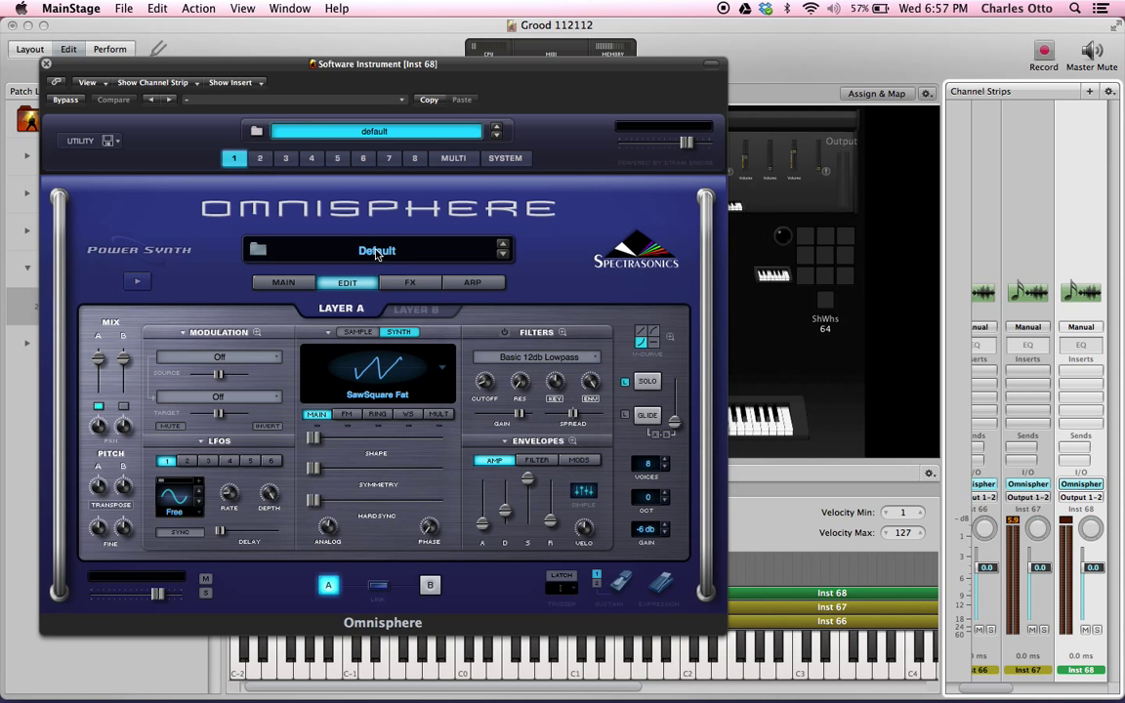
Search Omnisphere's patch browser for 'tutorial' and load Tutorial Bass on Inst 68
click(377, 250)
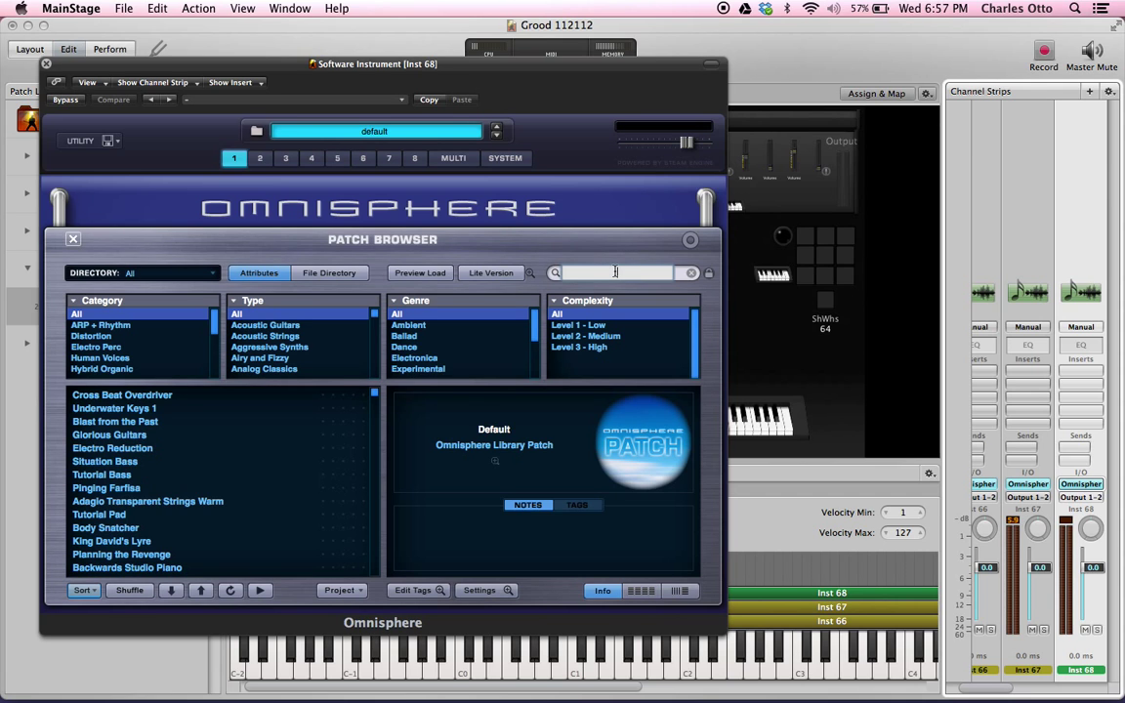
text(tutorial bass)
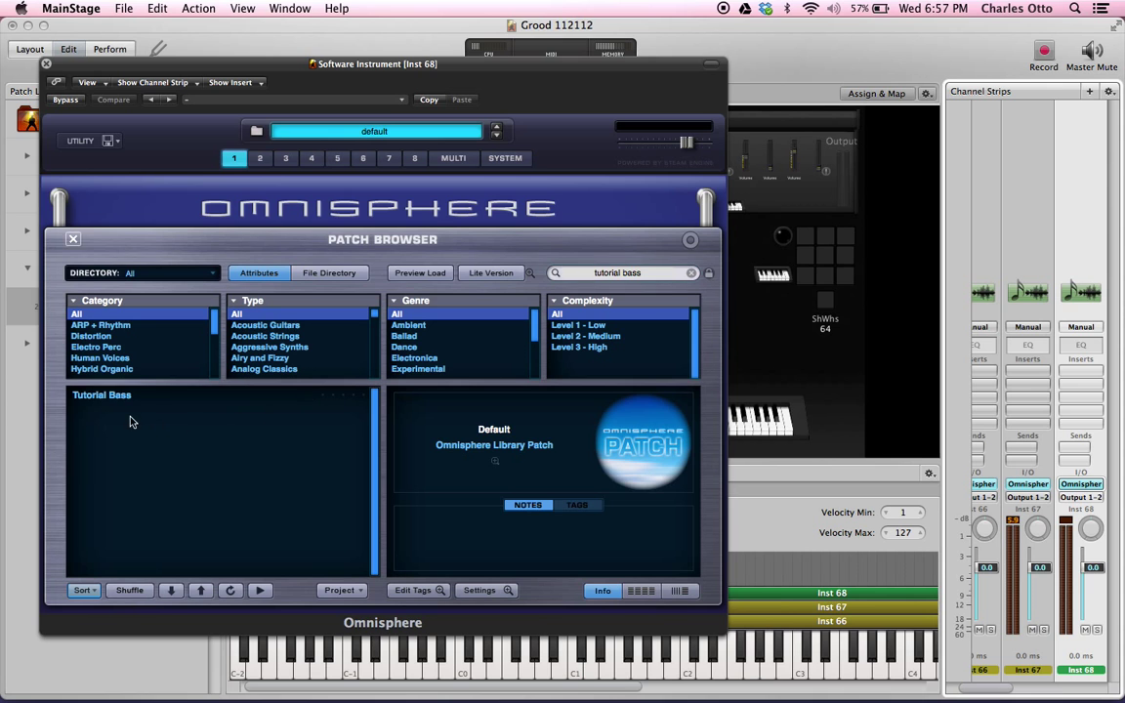
click(102, 394)
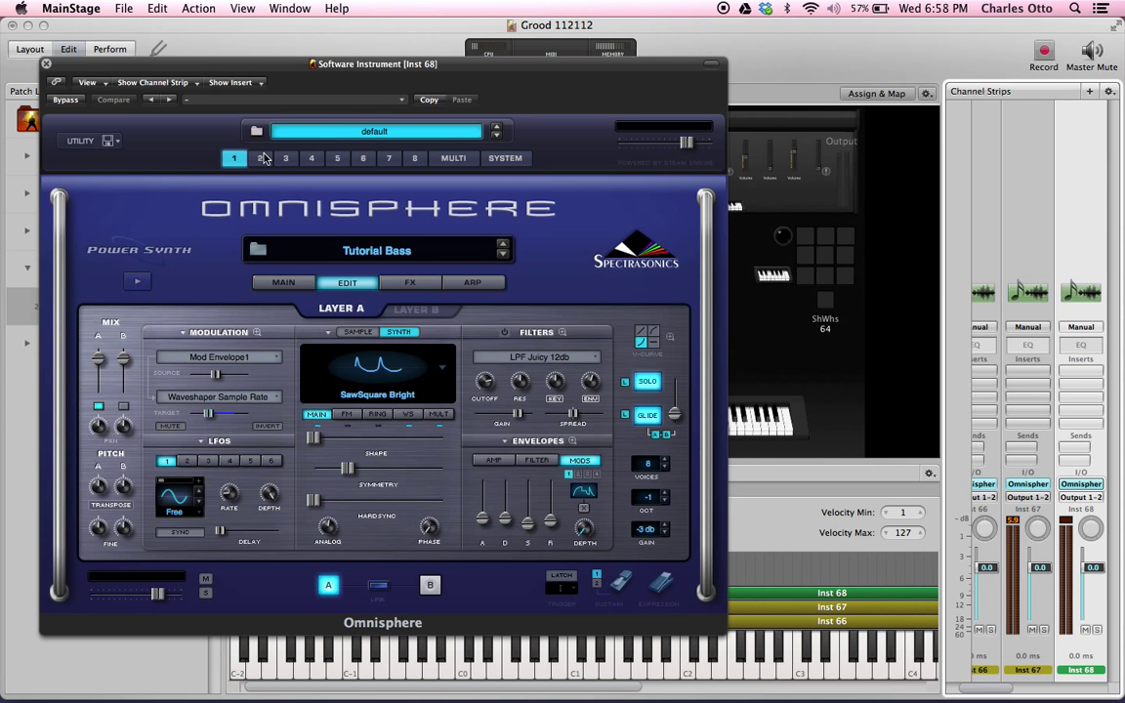
Select part 2, search 'tutorial pad', load Tutorial Pad and close the browser
click(259, 157)
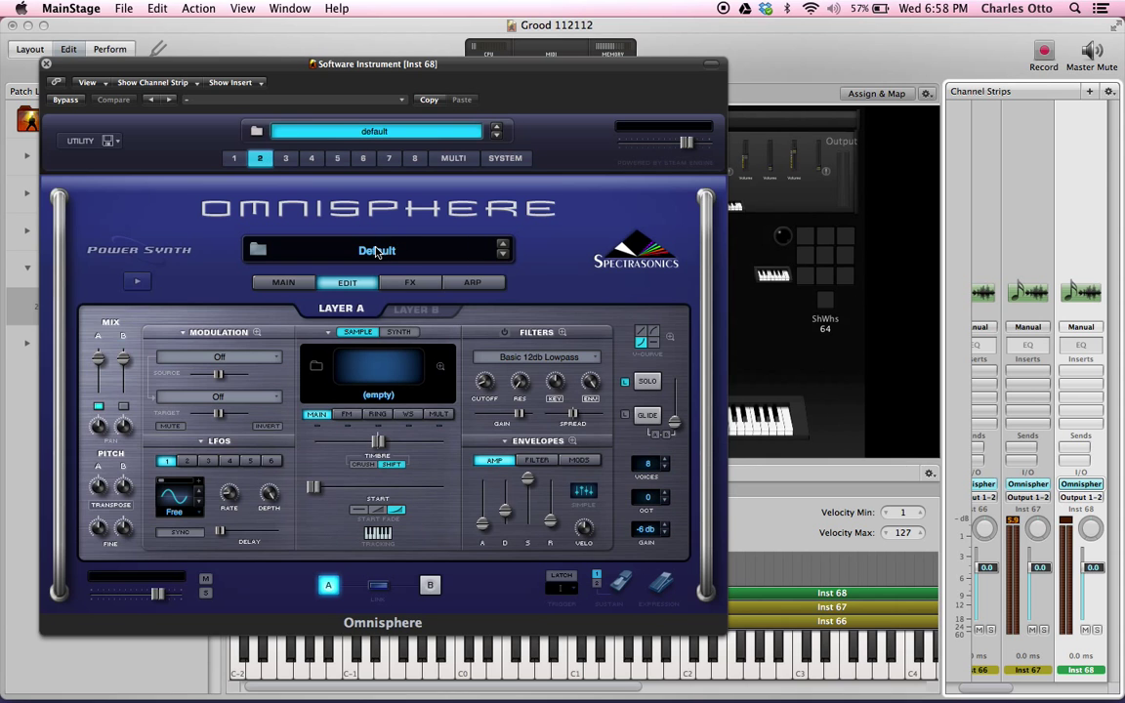
click(377, 250)
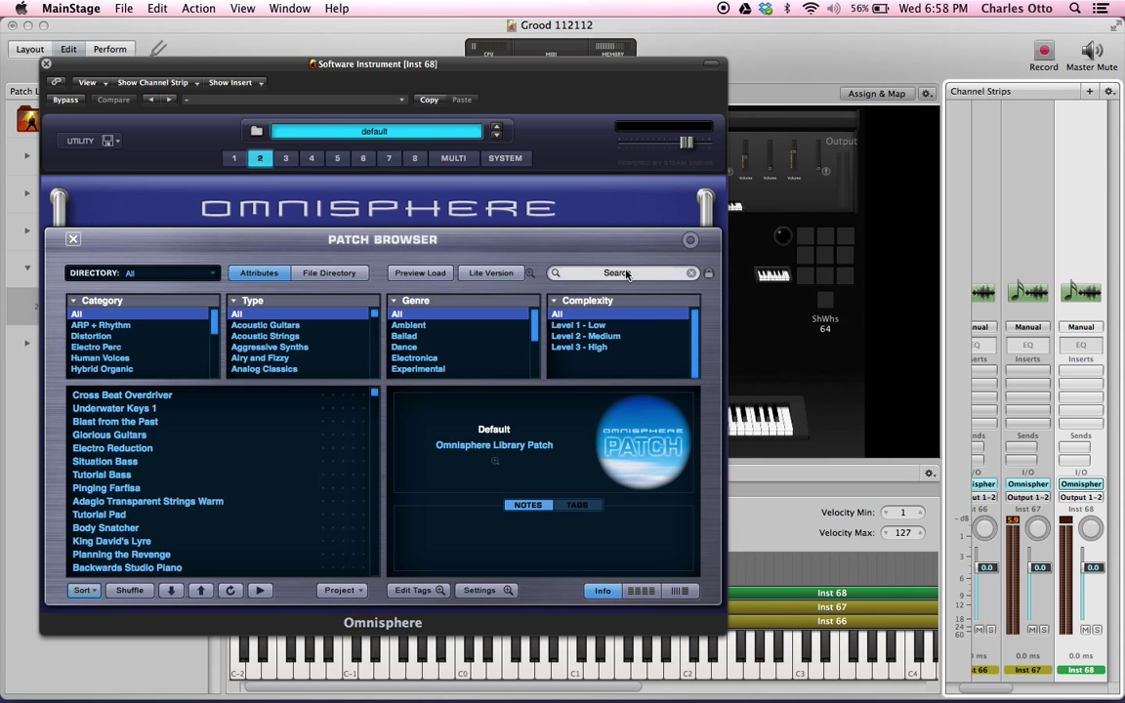
text(tutorial p)
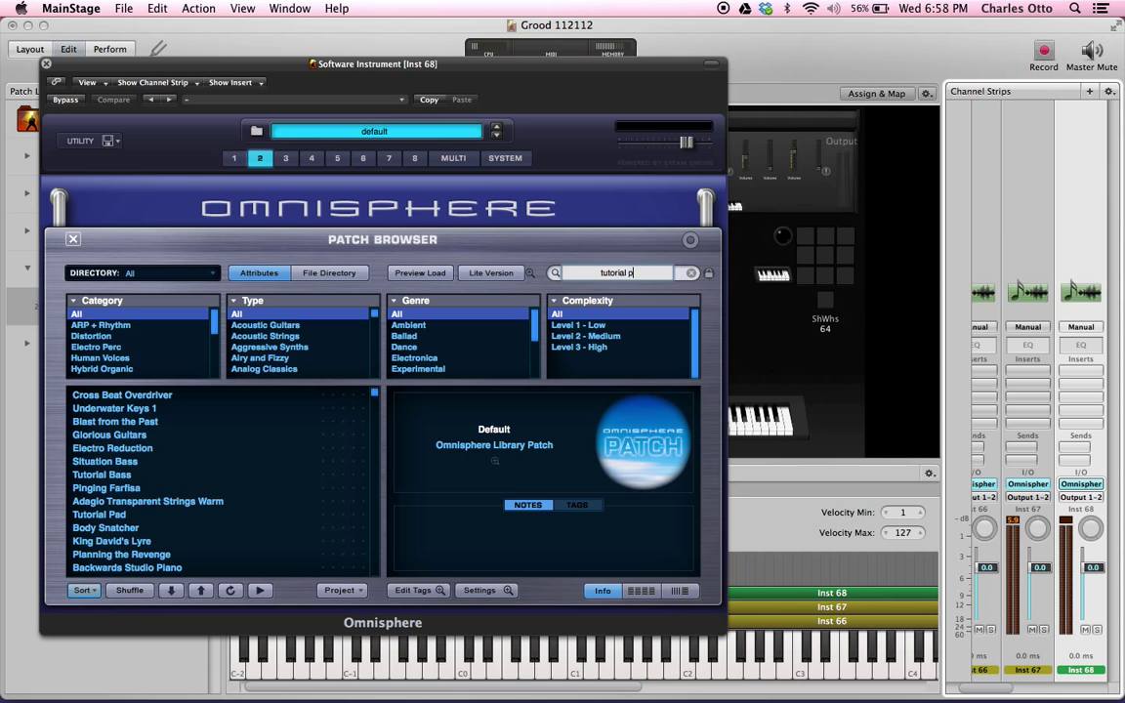
text(ad)
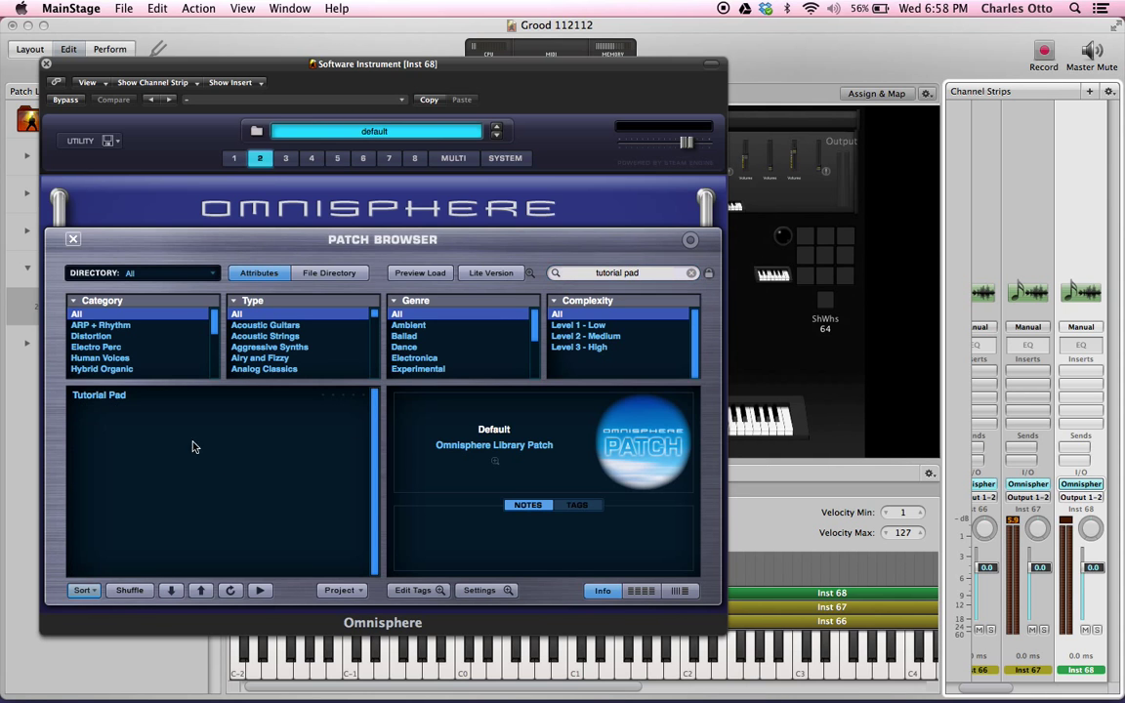
click(99, 394)
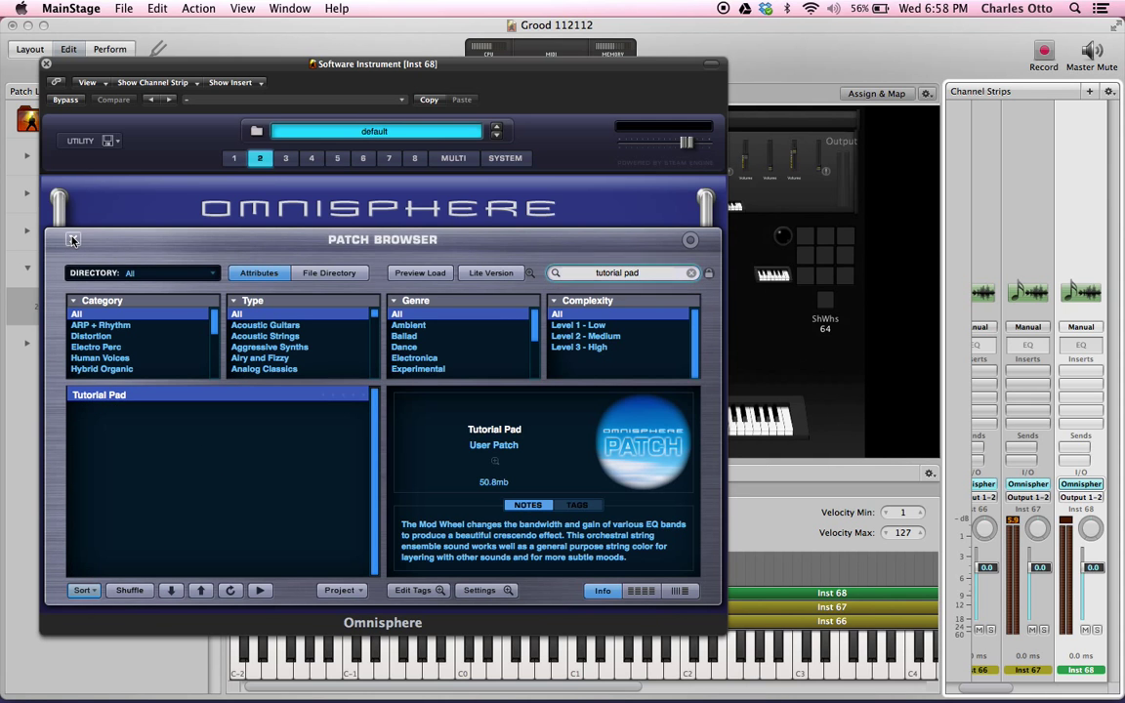
click(72, 240)
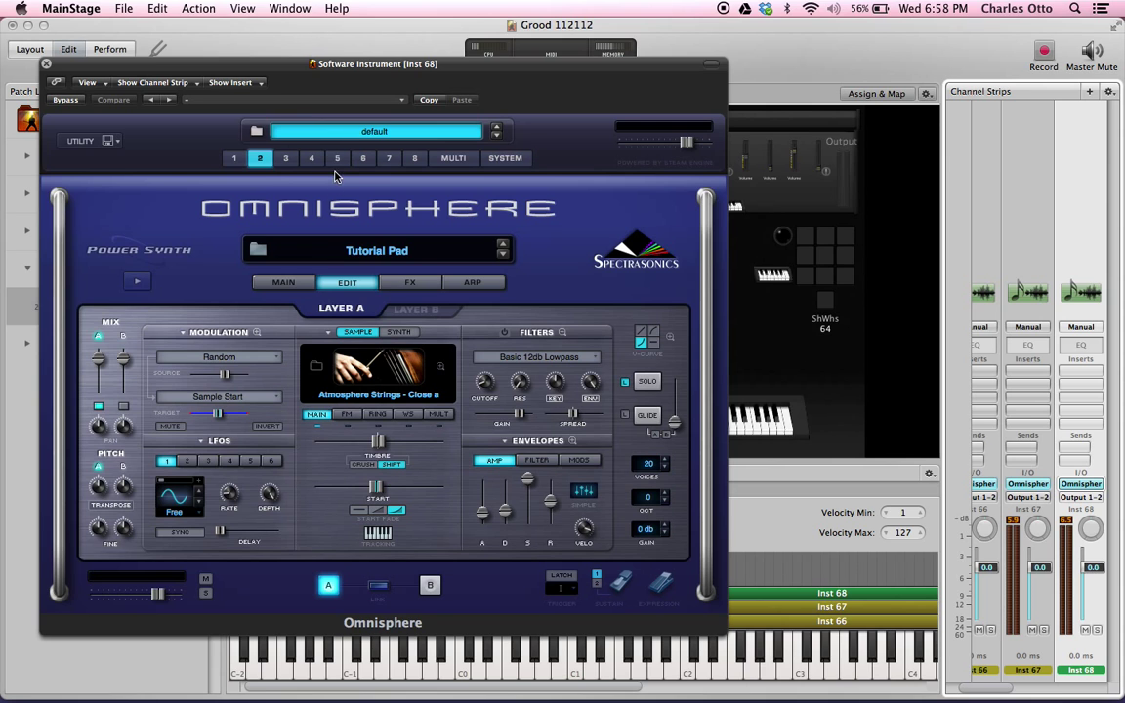
mouse_move(420, 155)
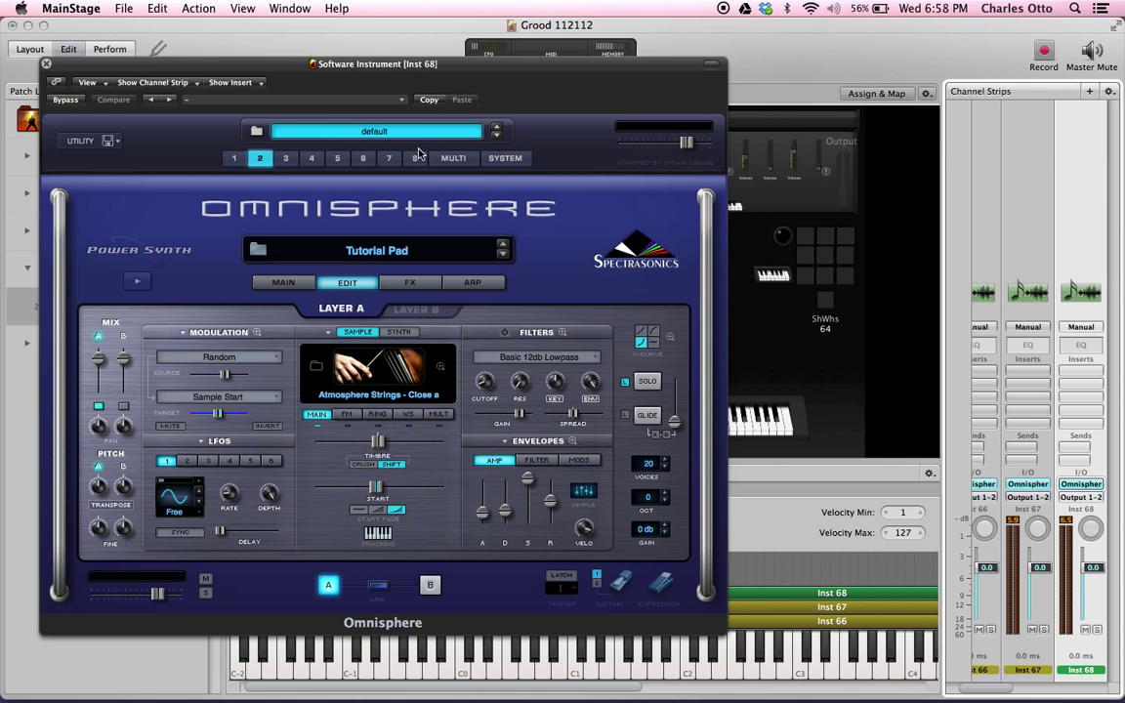
mouse_move(451, 164)
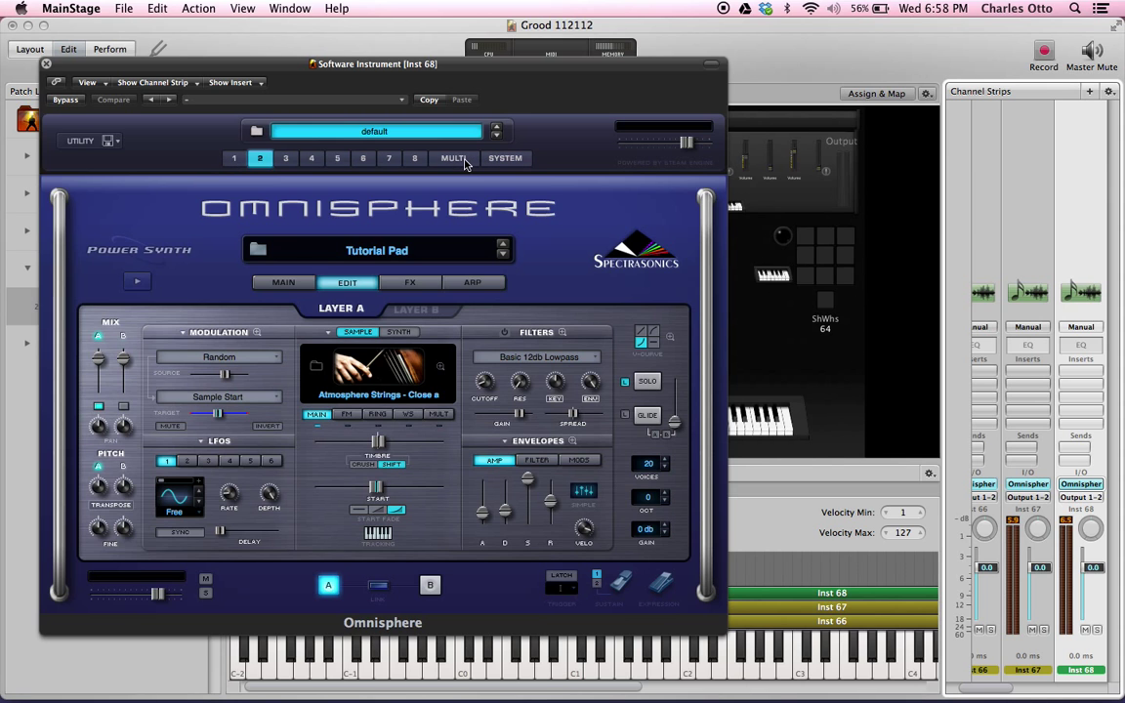
Show Omnisphere's Multi mixer and open Tutorial Pad's CH. 2 MIDI channel pop-up
click(453, 158)
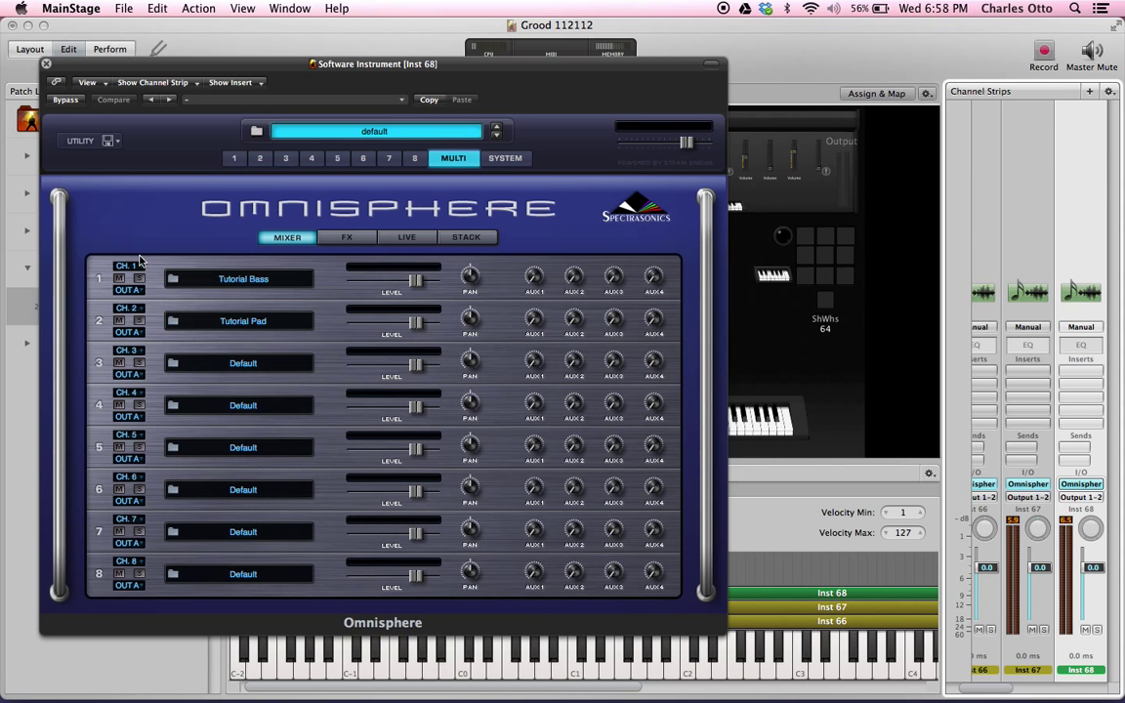
mouse_move(140, 278)
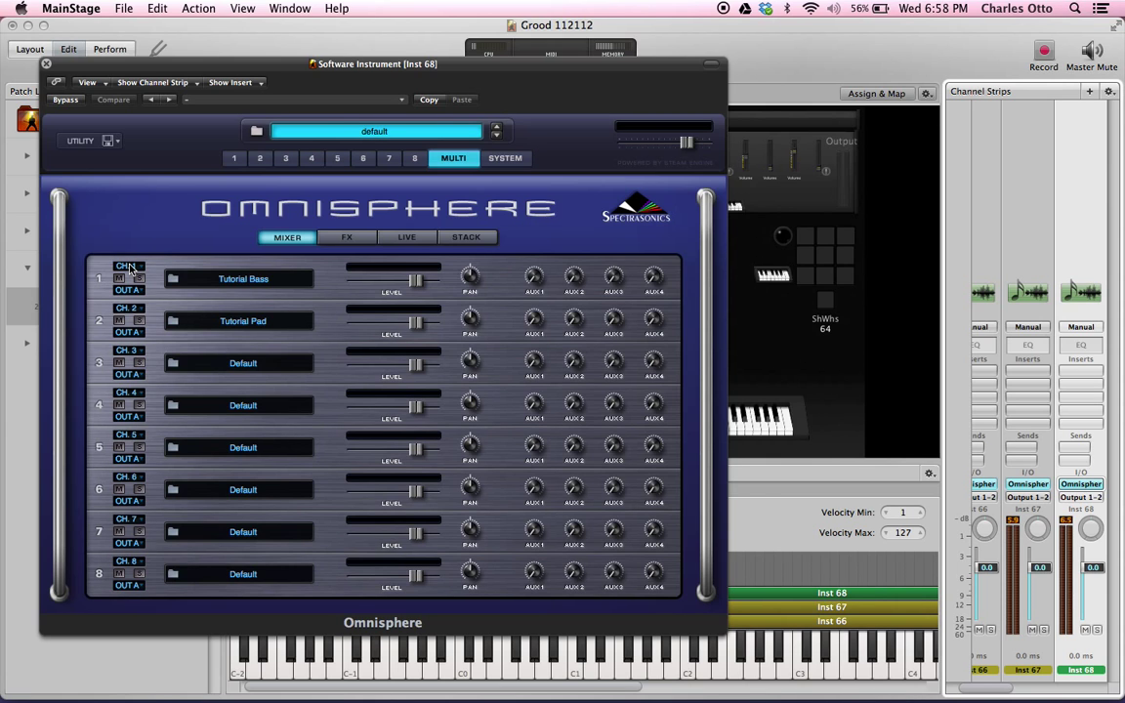
mouse_move(135, 308)
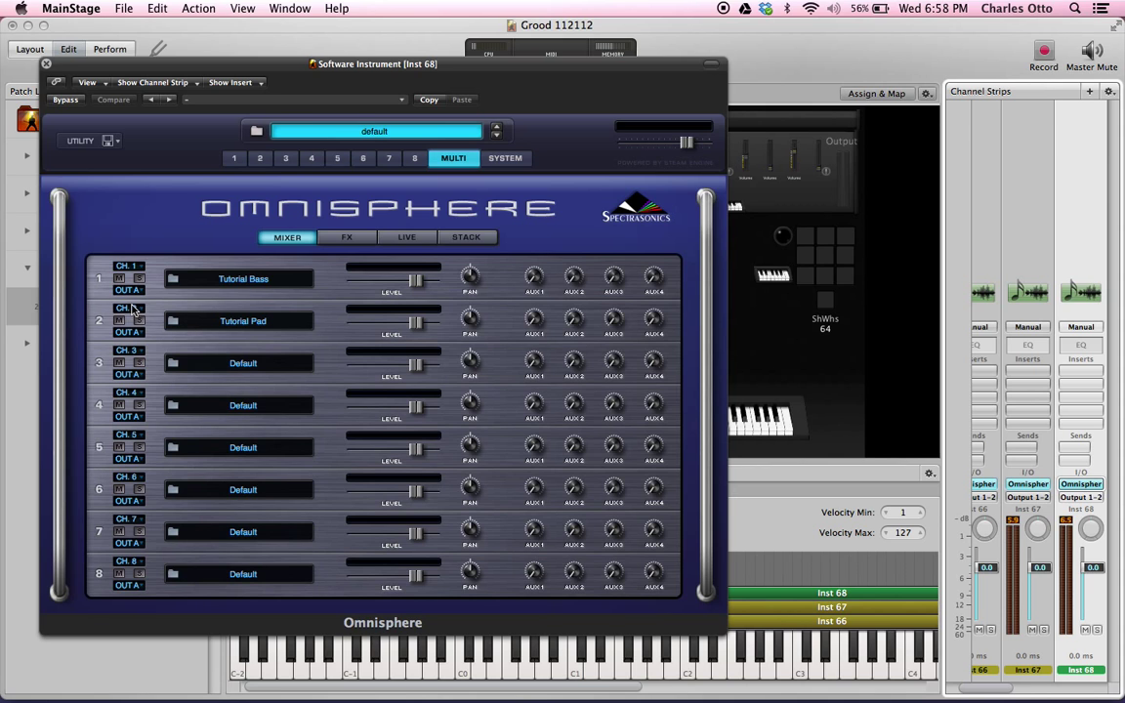
mouse_move(133, 265)
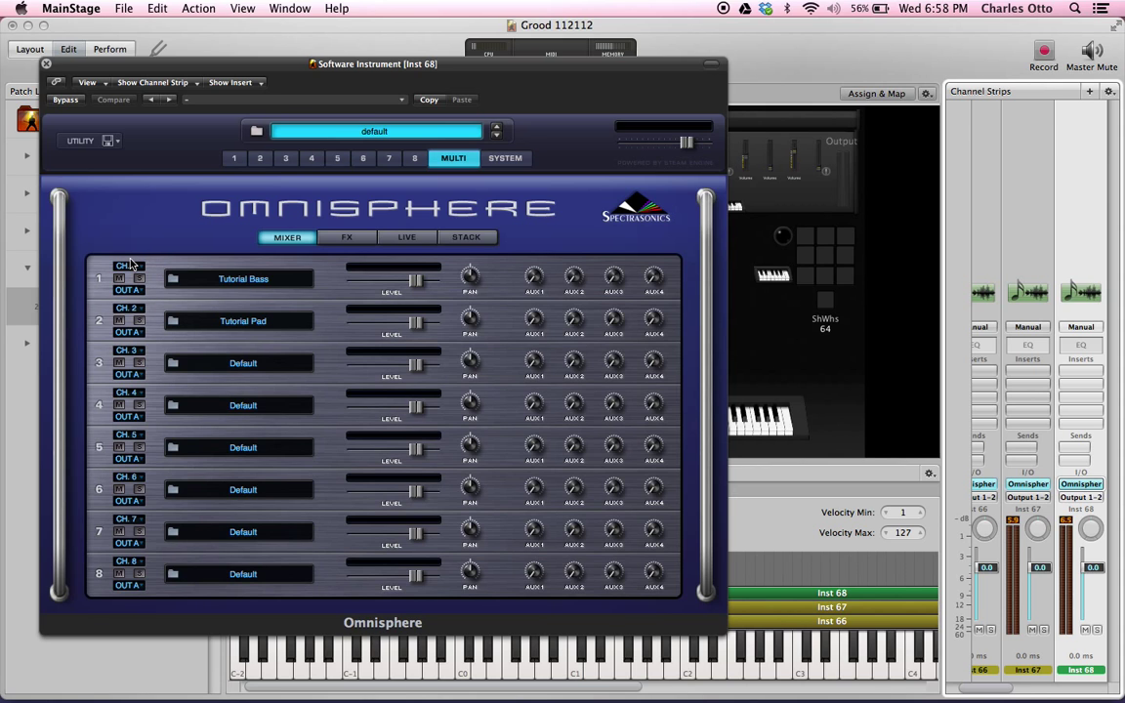
mouse_move(132, 314)
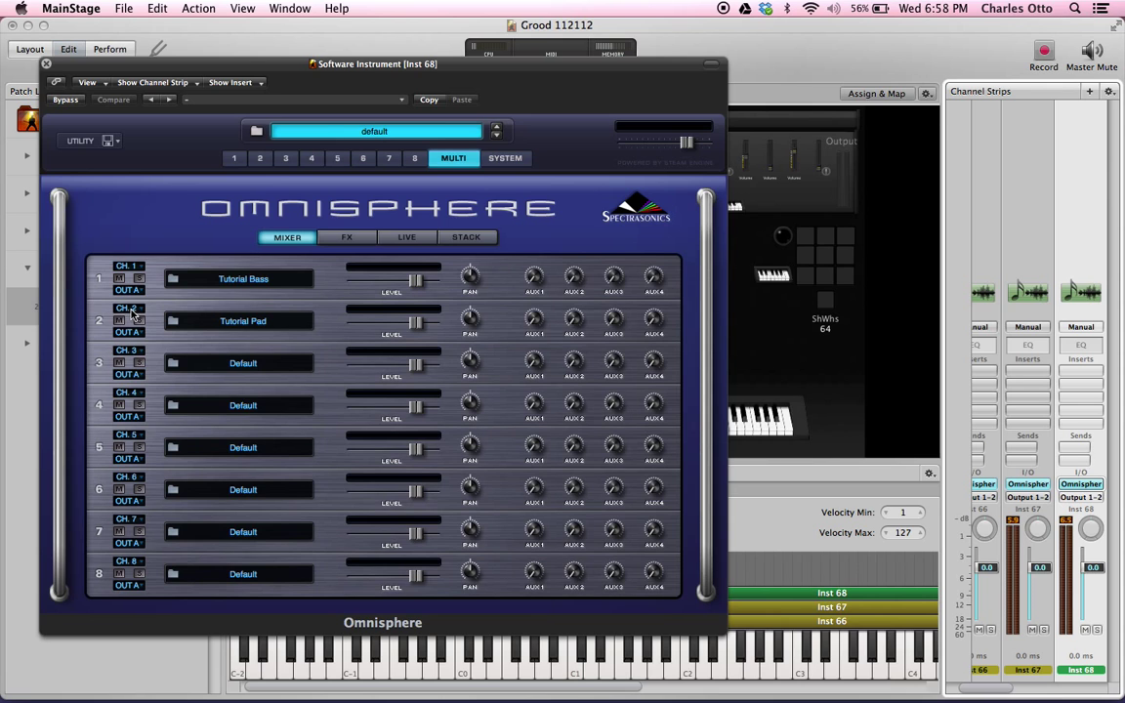
click(128, 321)
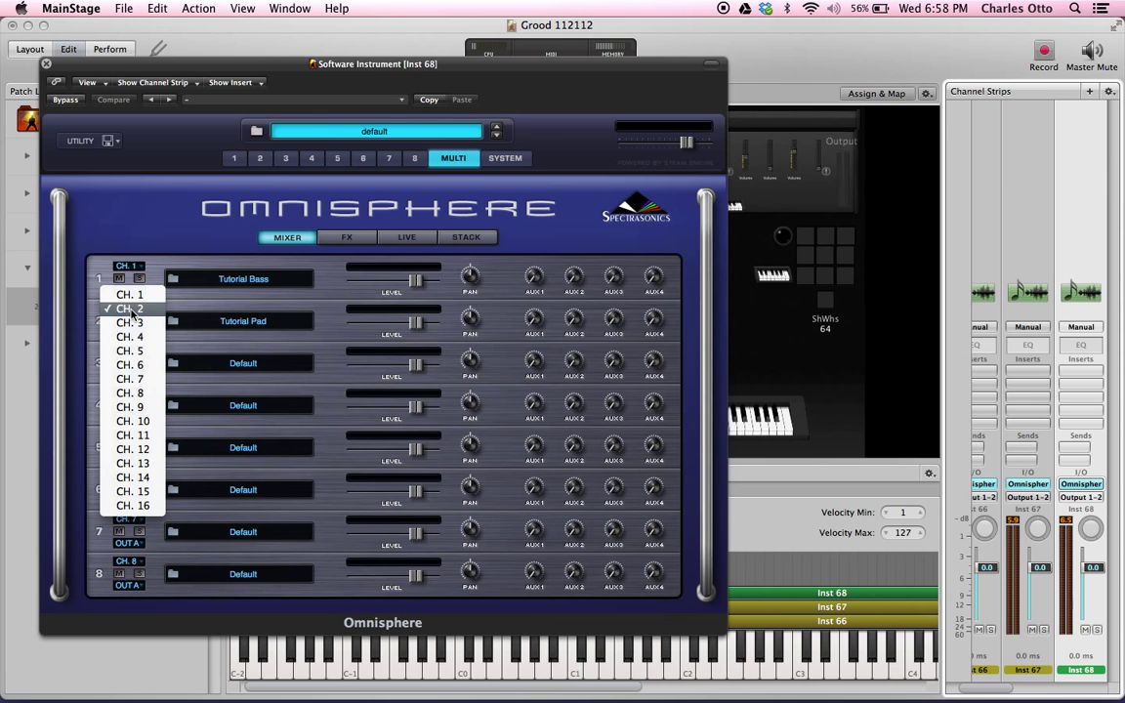
Set Tutorial Pad's MIDI channel to CH. 1
click(129, 307)
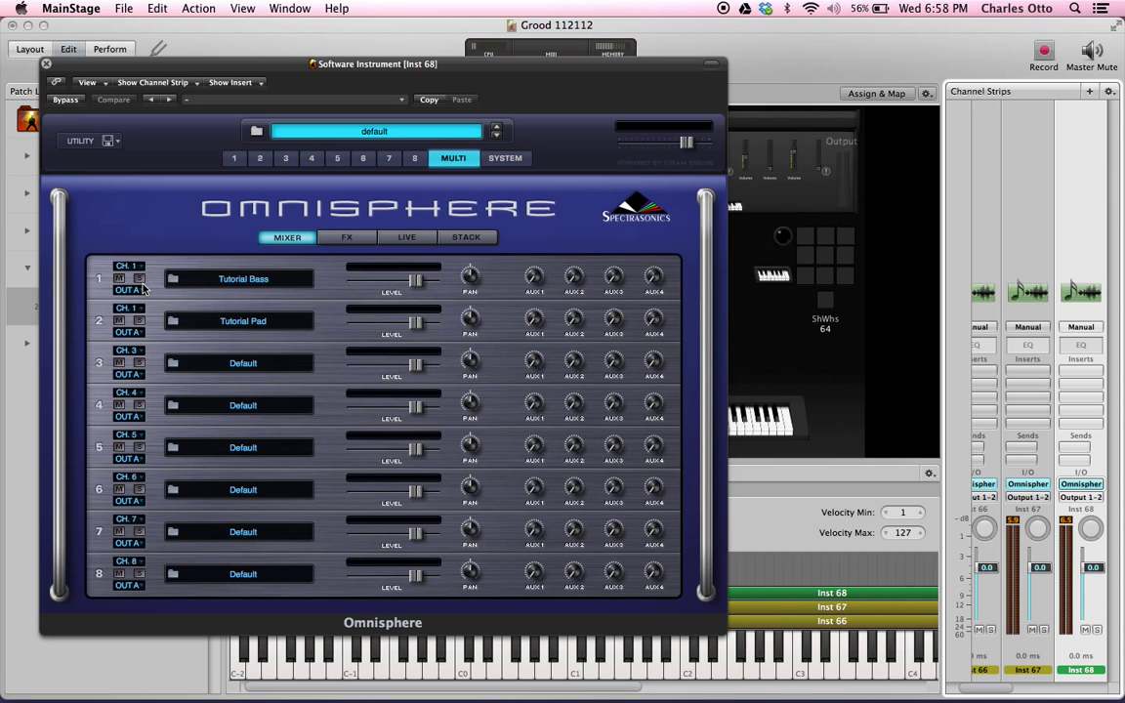
mouse_move(677, 478)
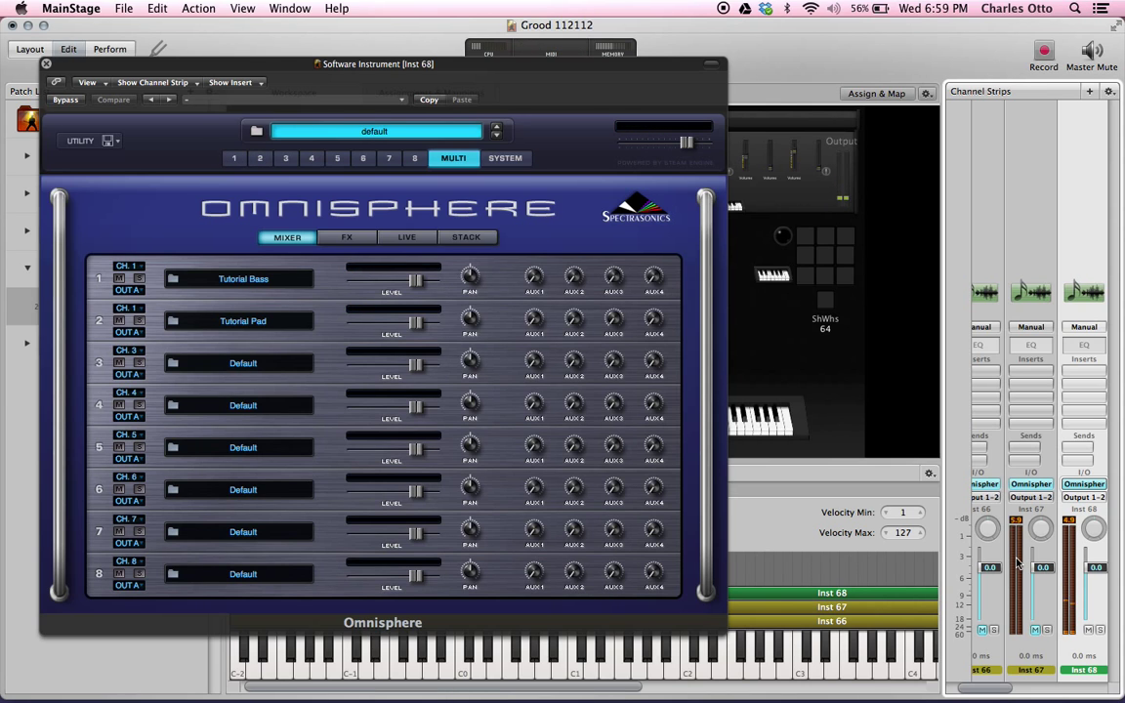
mouse_move(763, 456)
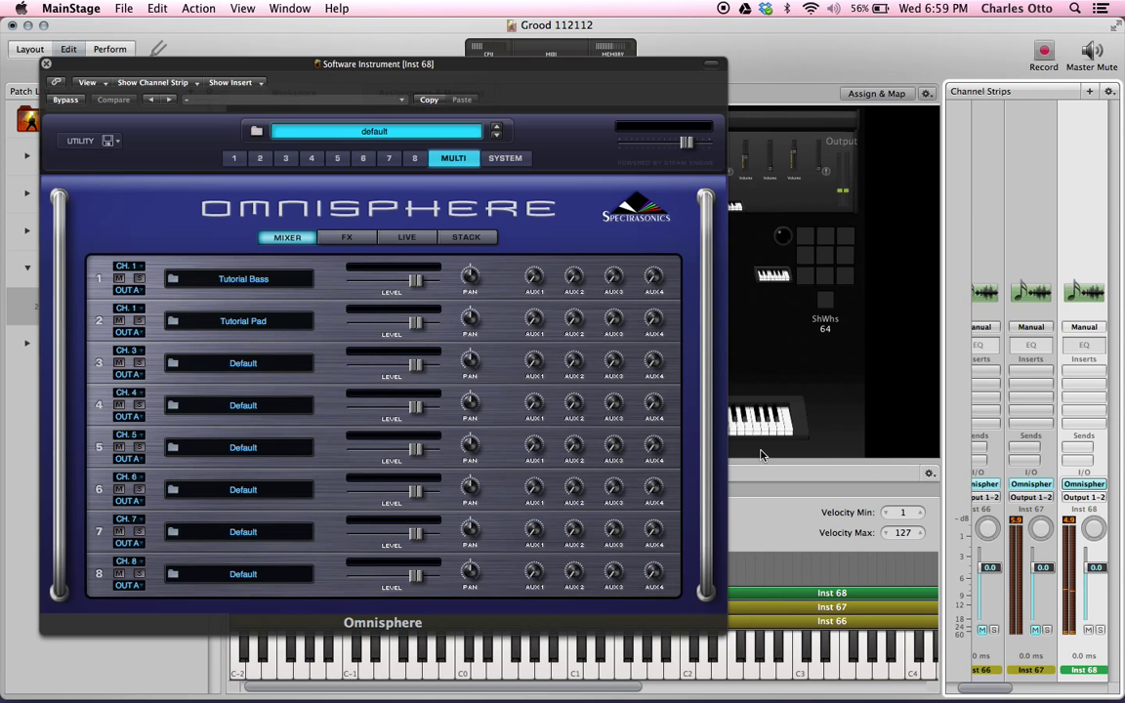
mouse_move(521, 287)
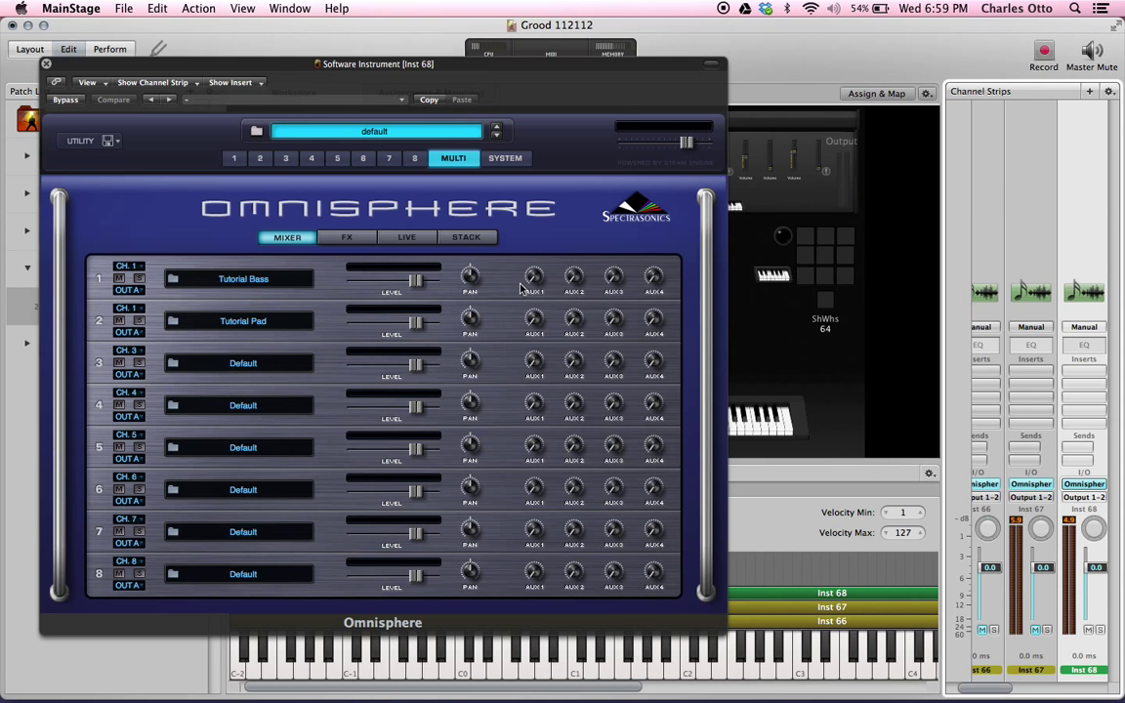
mouse_move(655, 284)
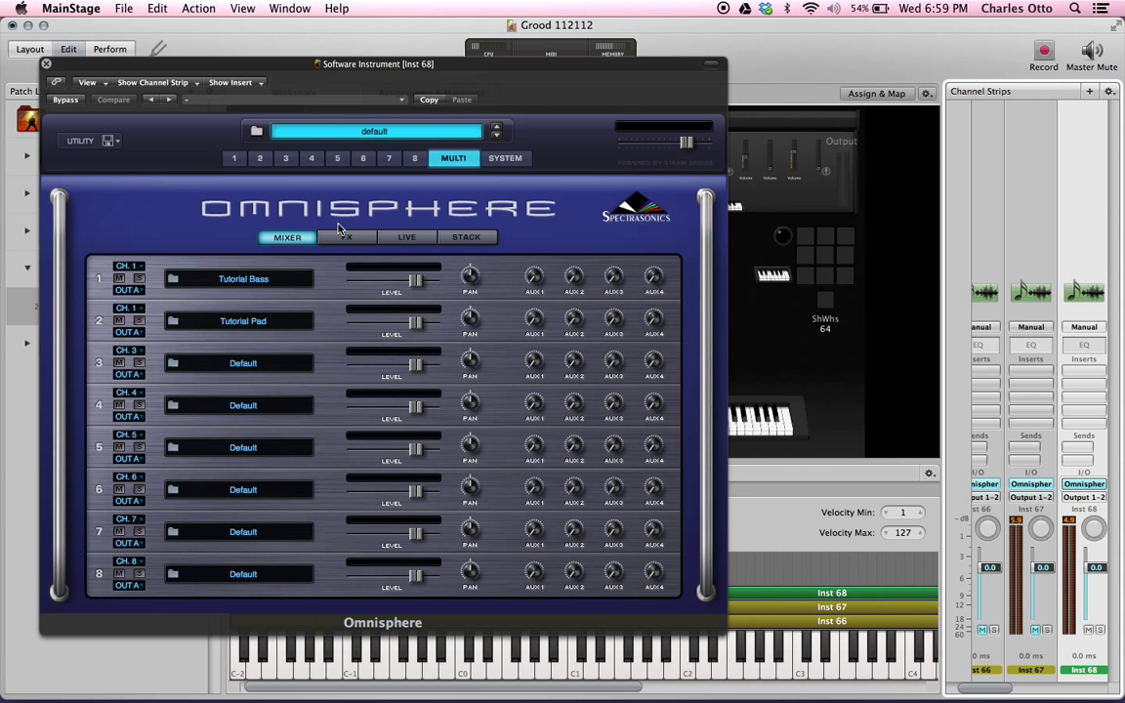
click(347, 238)
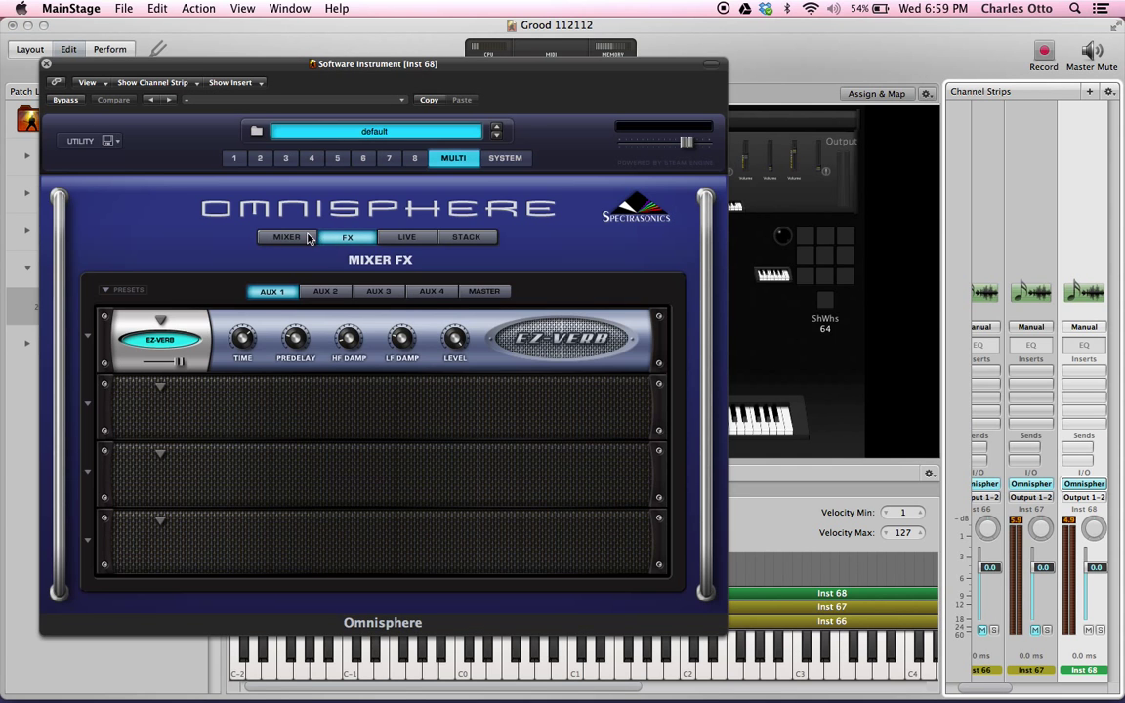
click(286, 237)
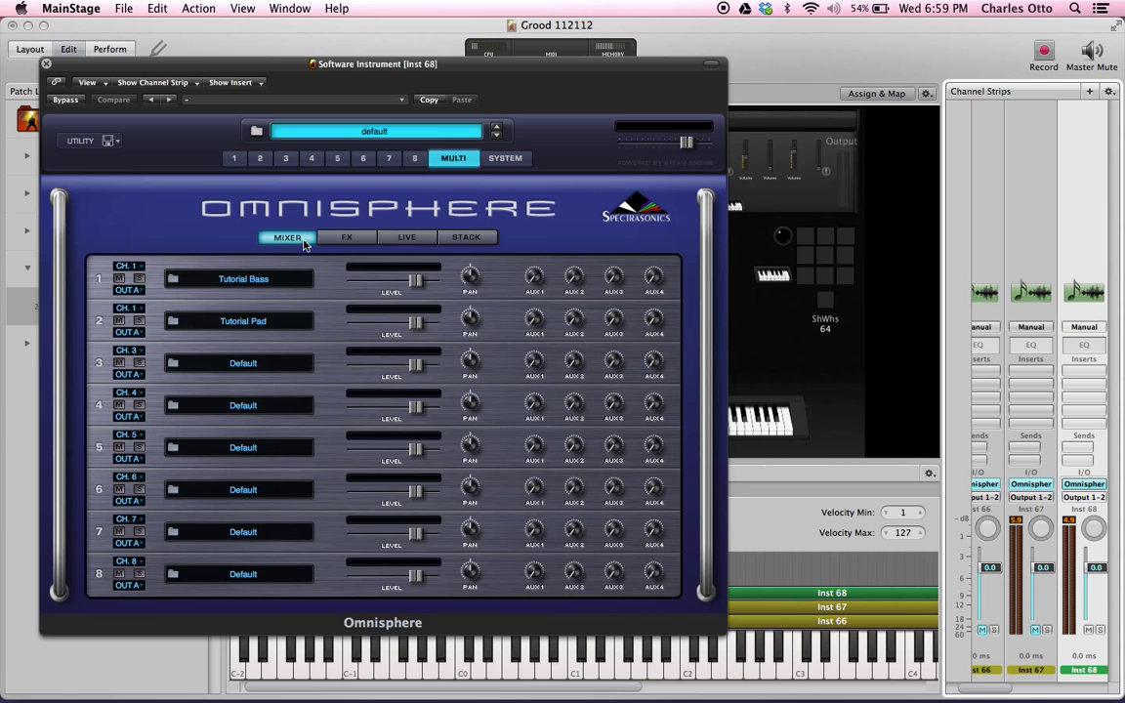
mouse_move(407, 214)
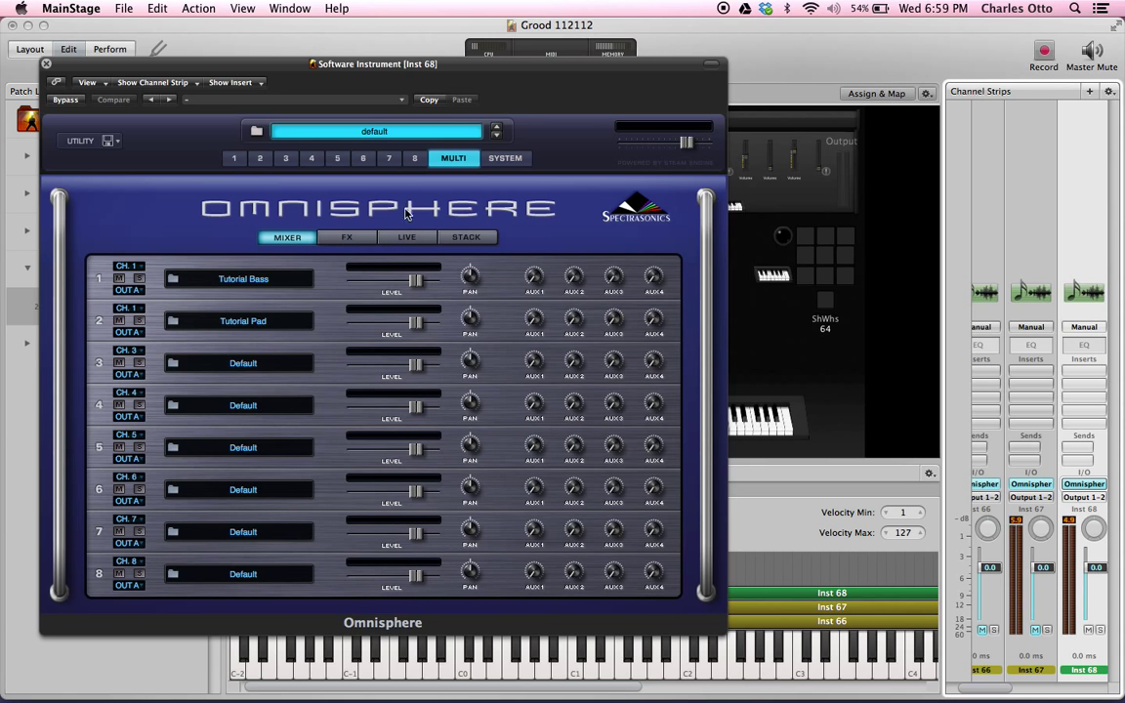
click(234, 157)
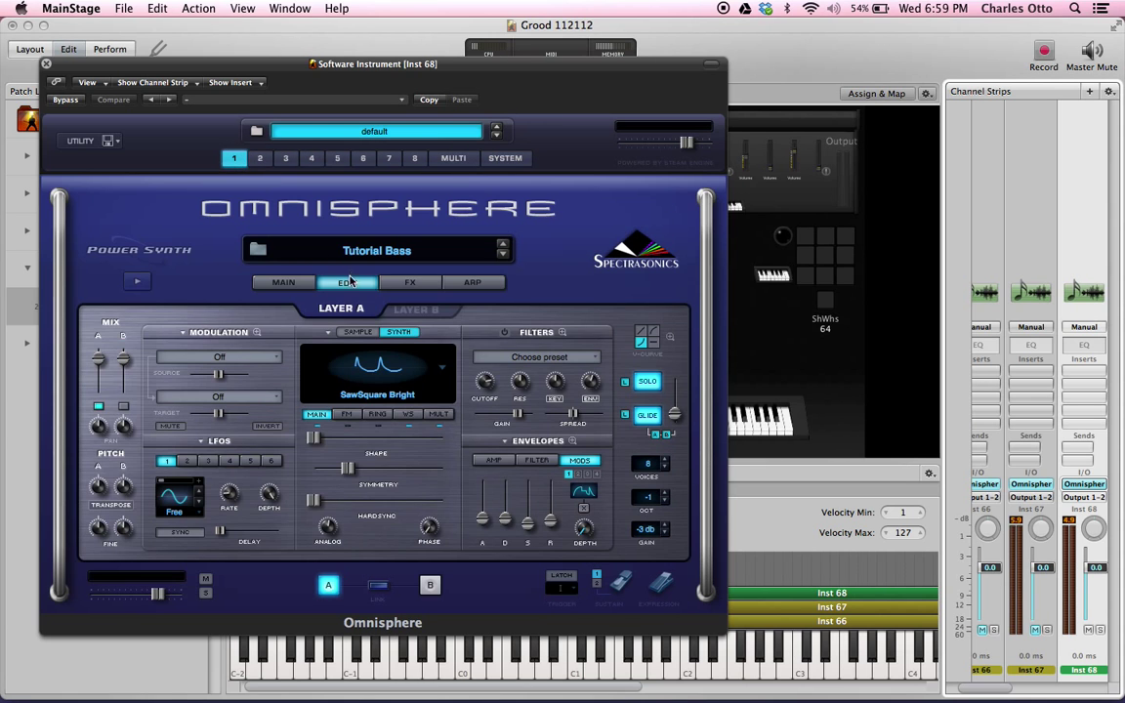
click(410, 283)
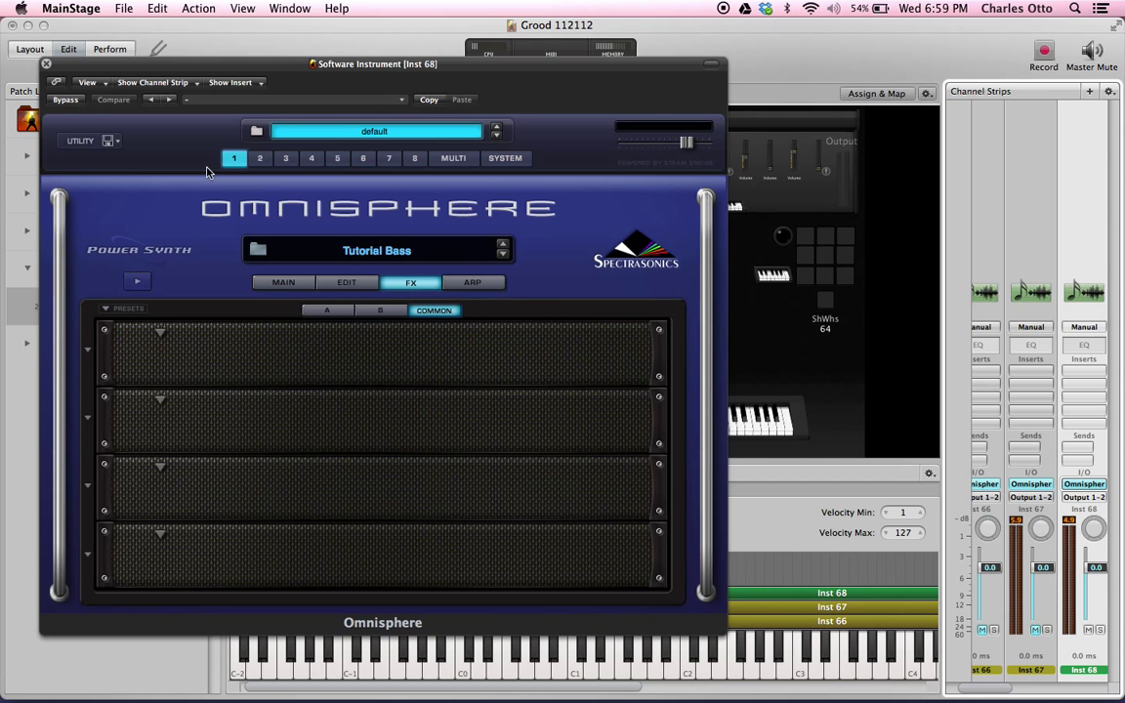
mouse_move(441, 156)
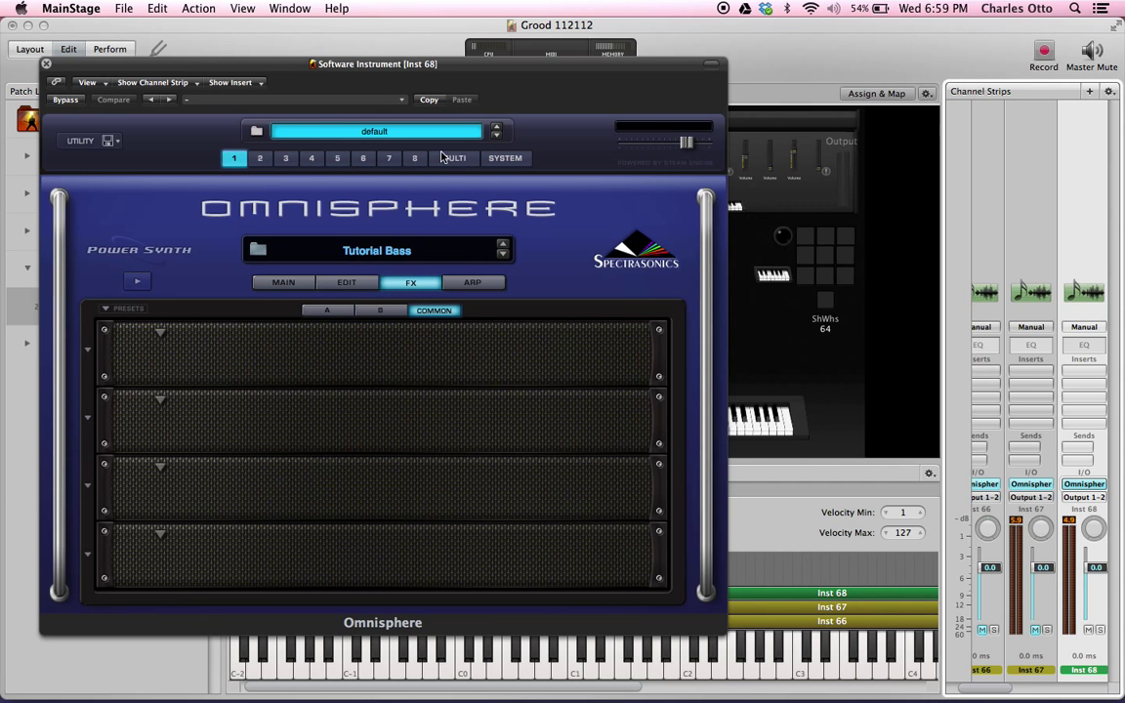
click(453, 157)
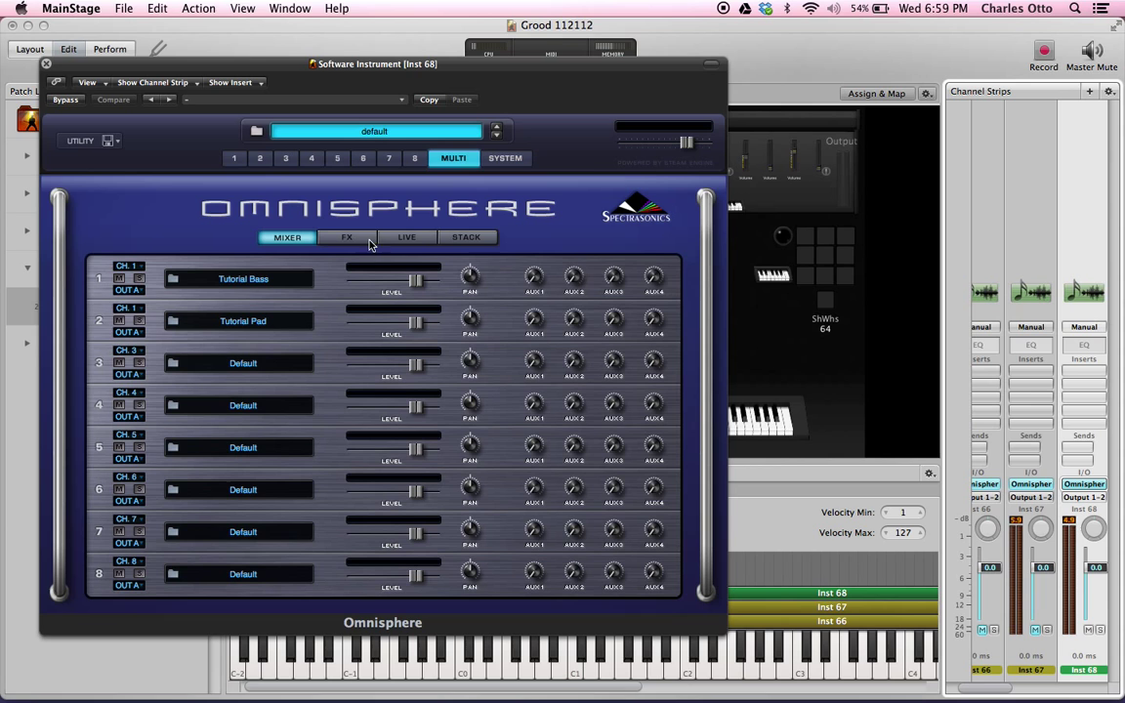
click(346, 236)
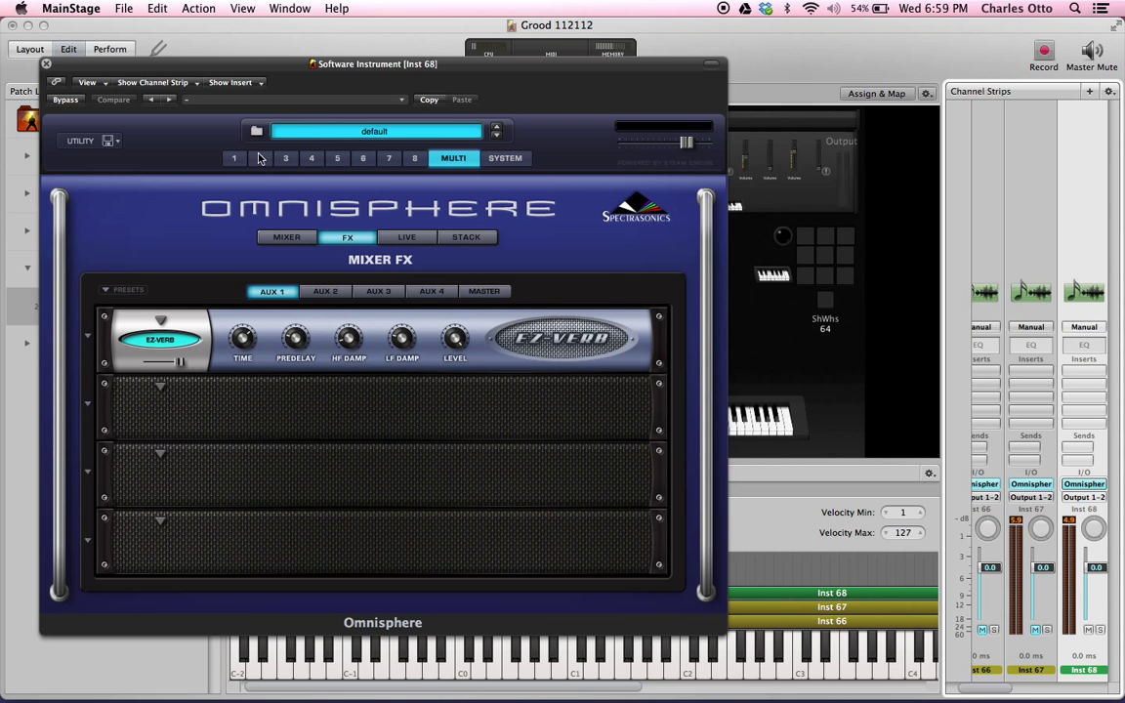
click(234, 158)
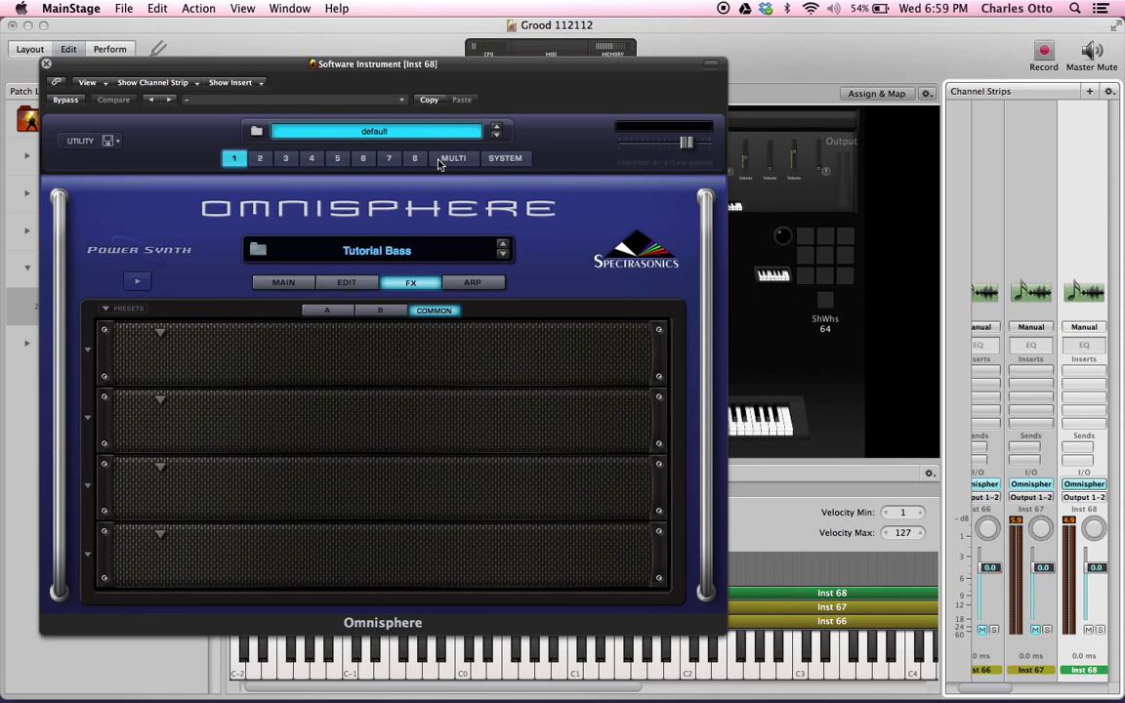
click(453, 158)
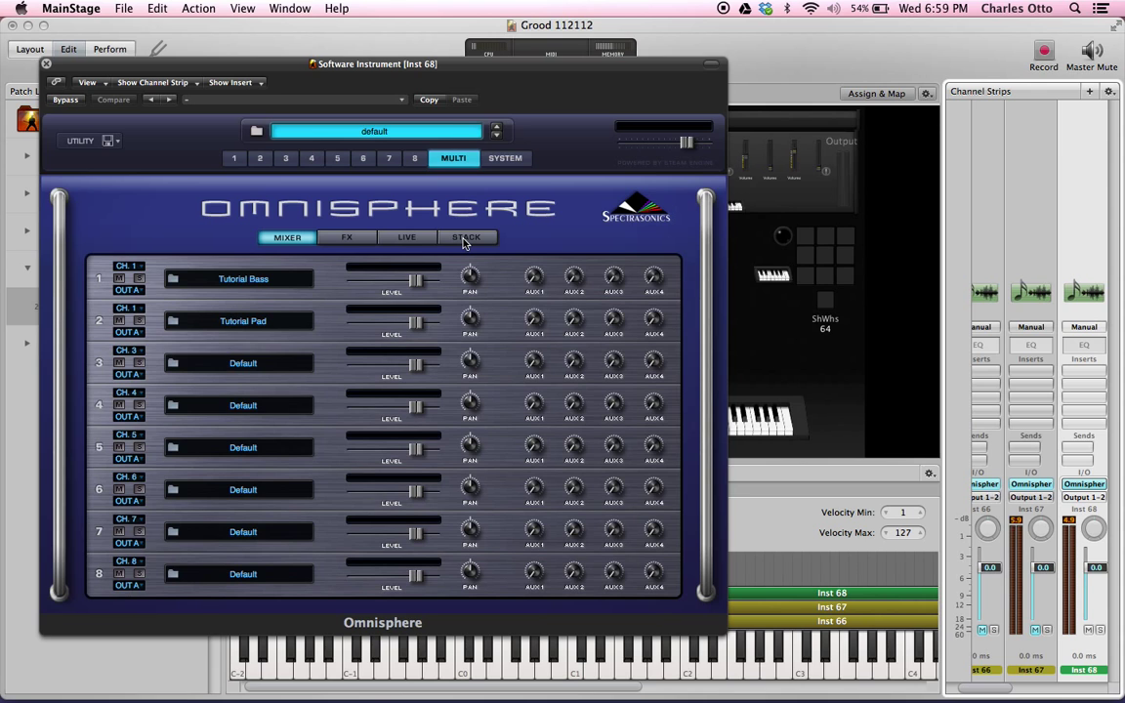
Enable Stack mode on the STACK page, splitting Bass low and Pad high, then close Omnisphere
click(467, 238)
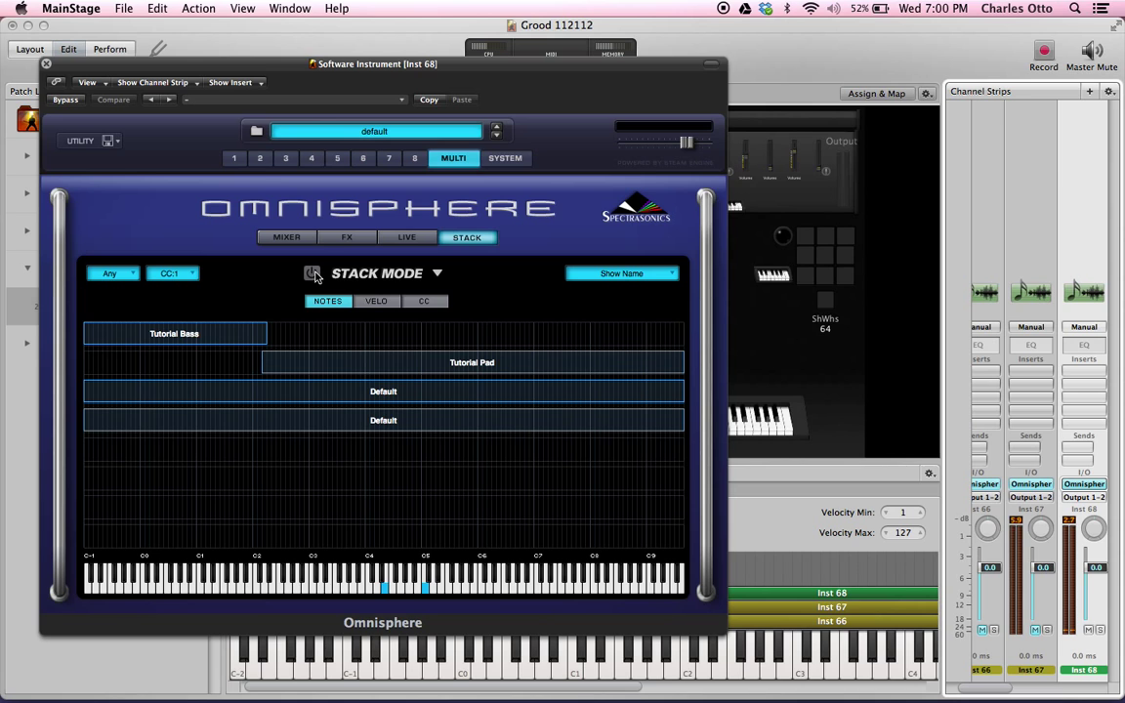
click(312, 273)
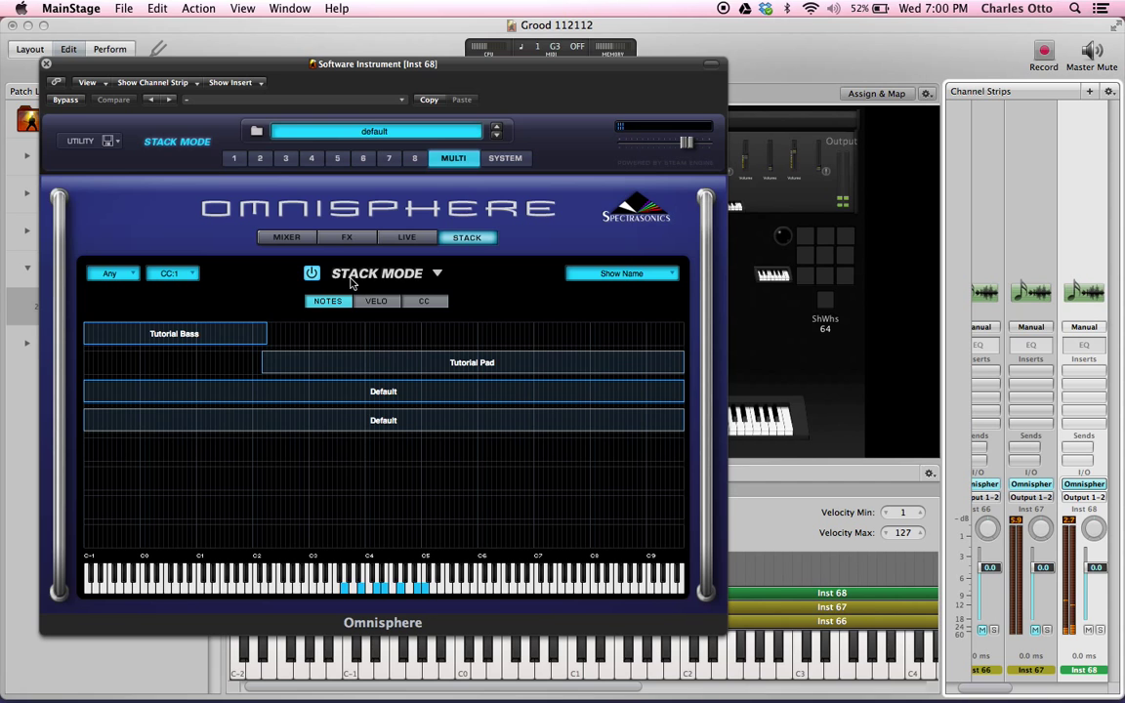
click(46, 62)
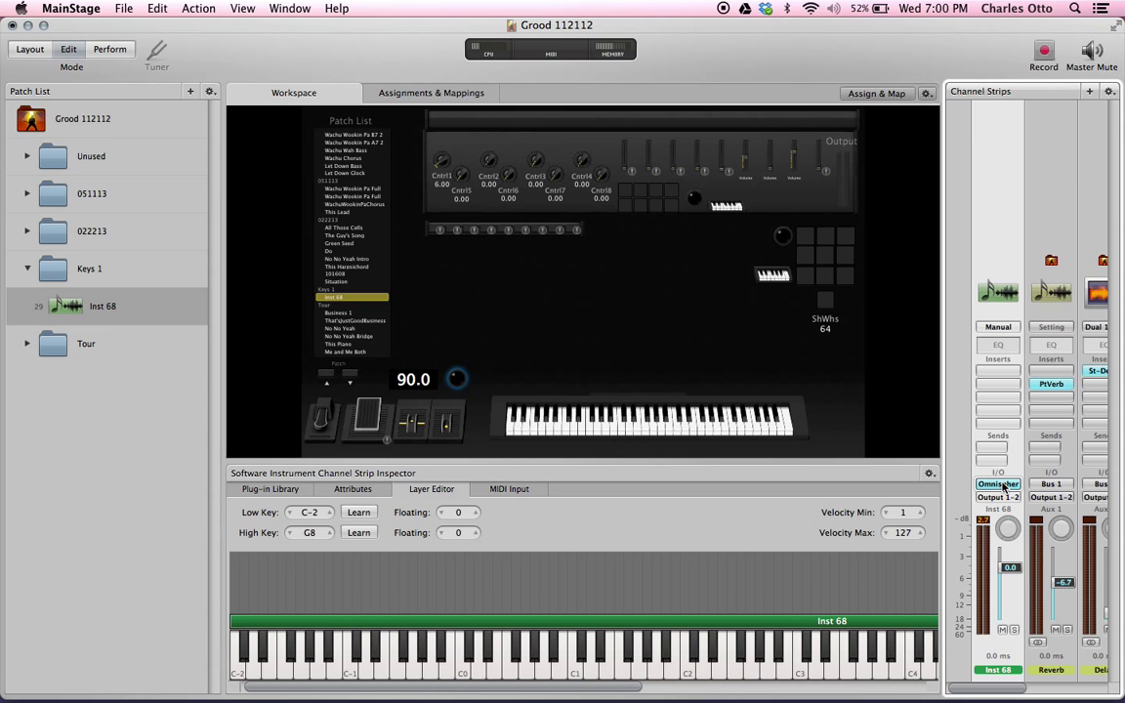
mouse_move(997, 484)
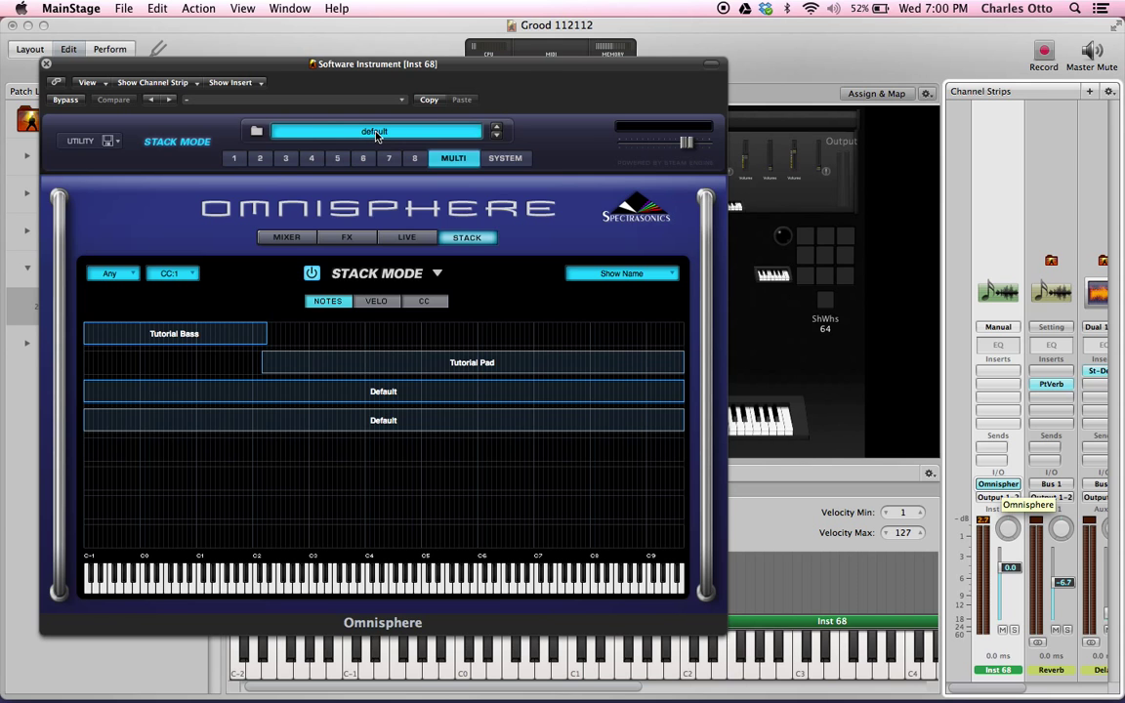
click(256, 130)
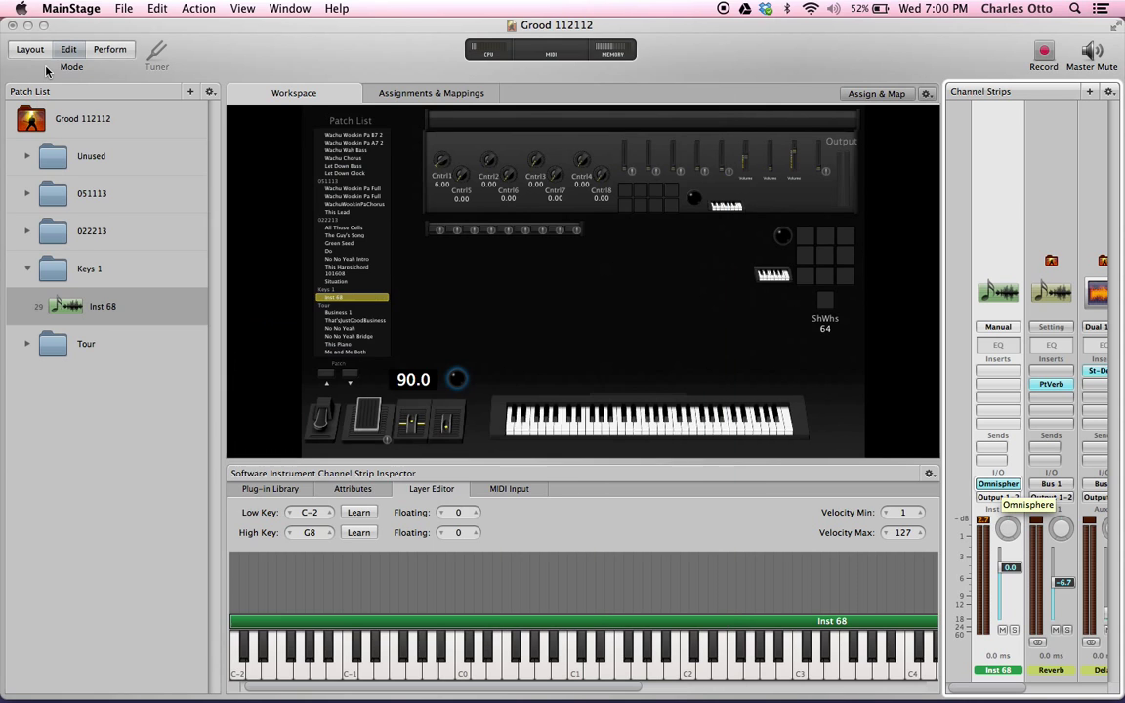
mouse_move(816, 434)
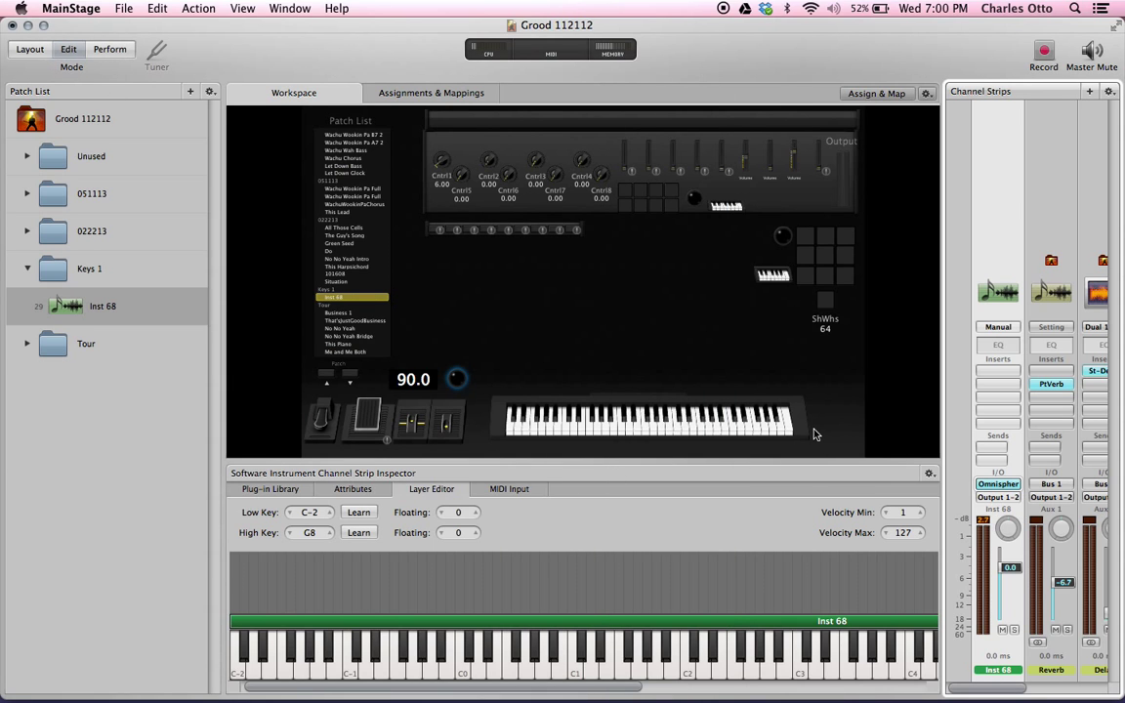